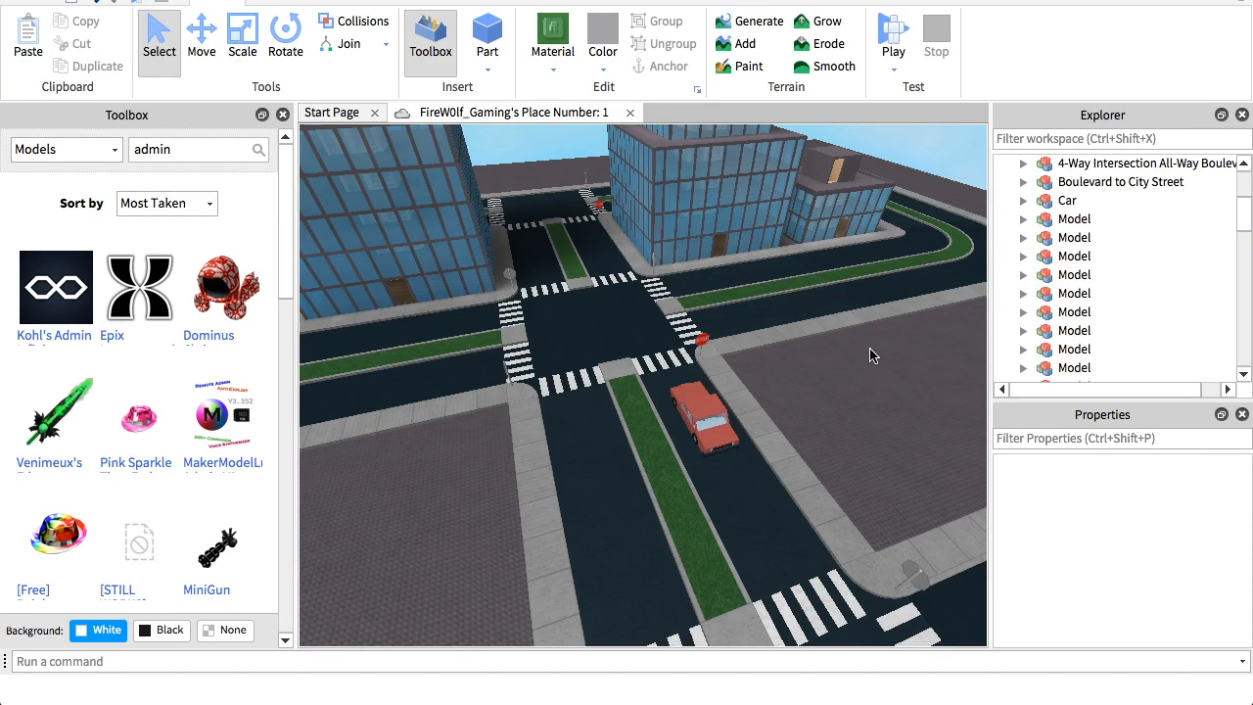
mouse_move(790, 366)
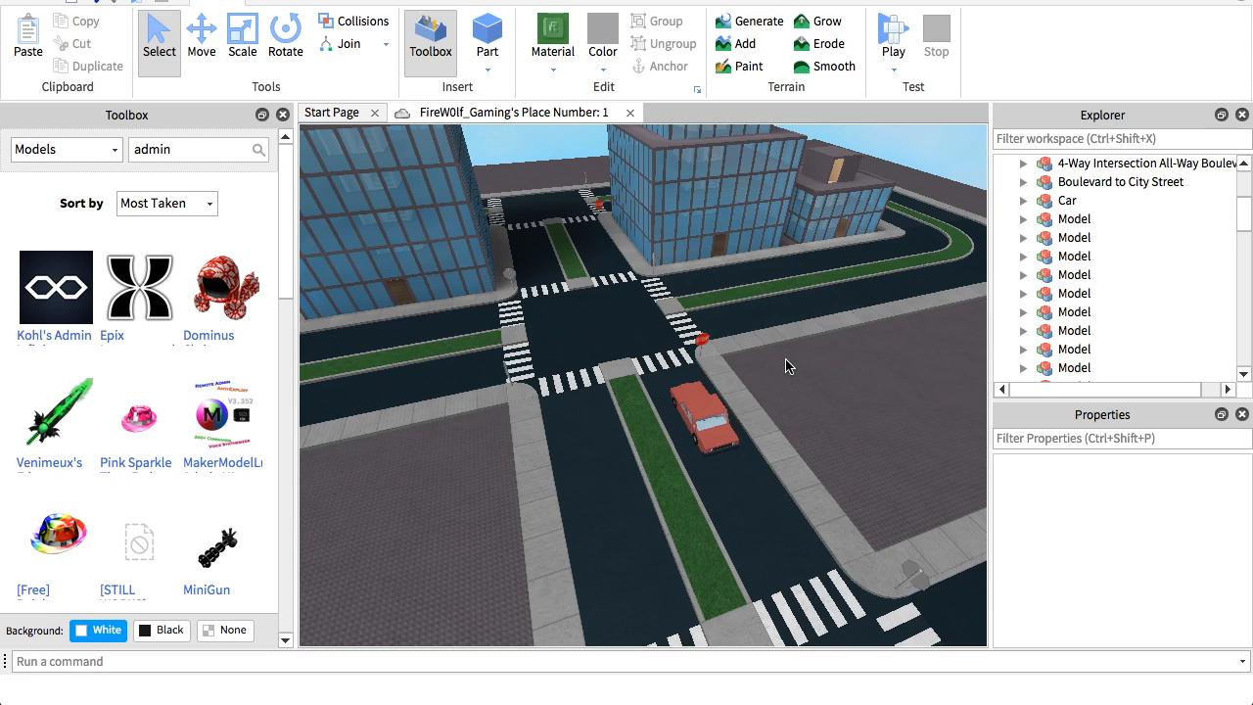
mouse_move(790, 370)
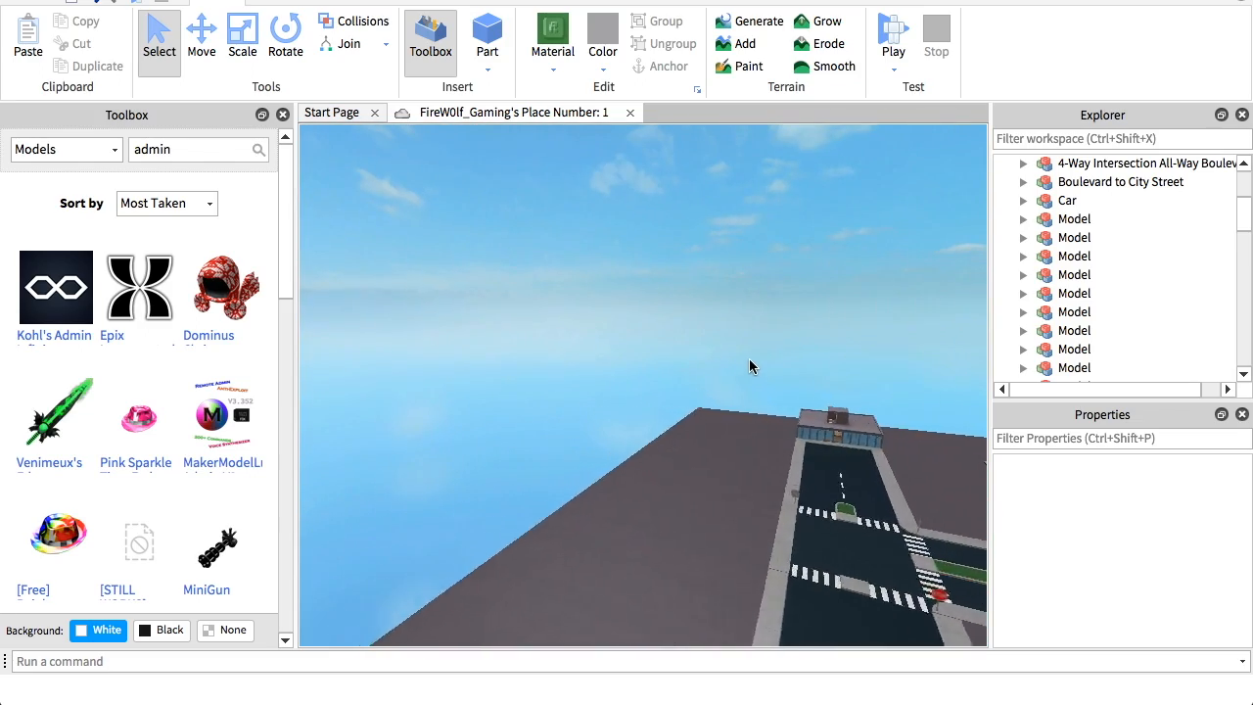
Orbit around the city, then search the Toolbox for 'admin'.
left_click_drag(751, 367, 622, 352)
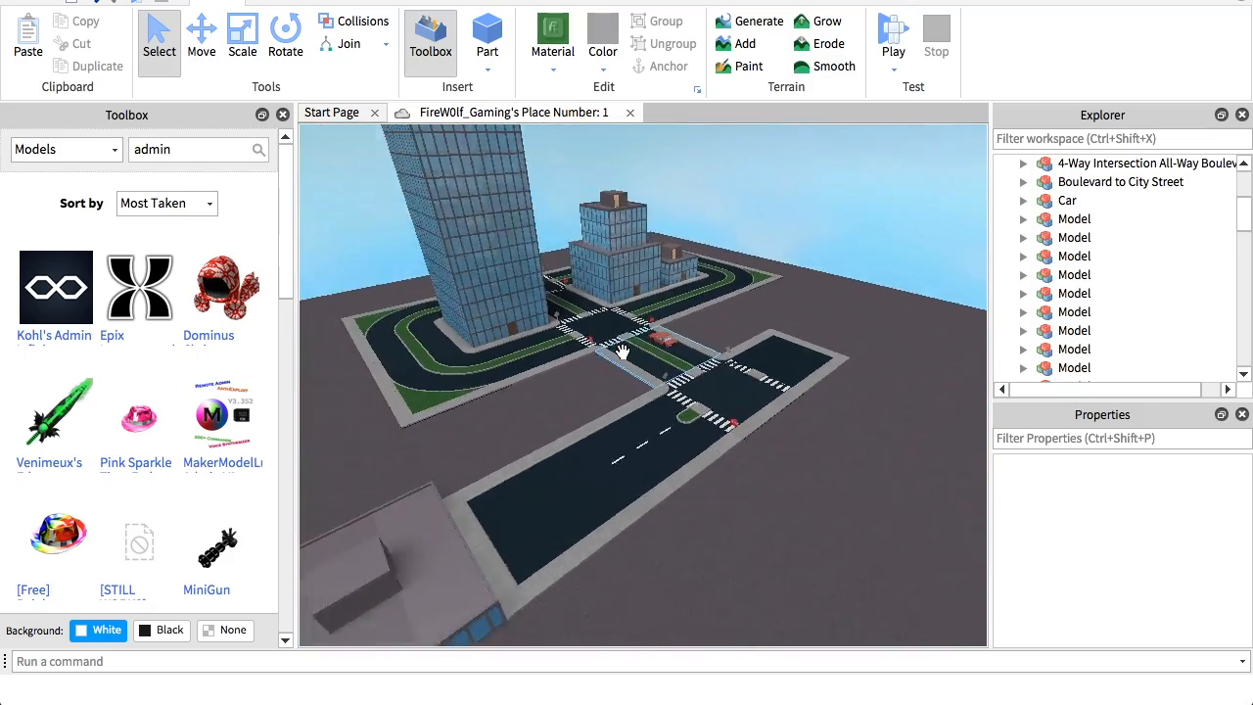
left_click_drag(622, 352, 680, 430)
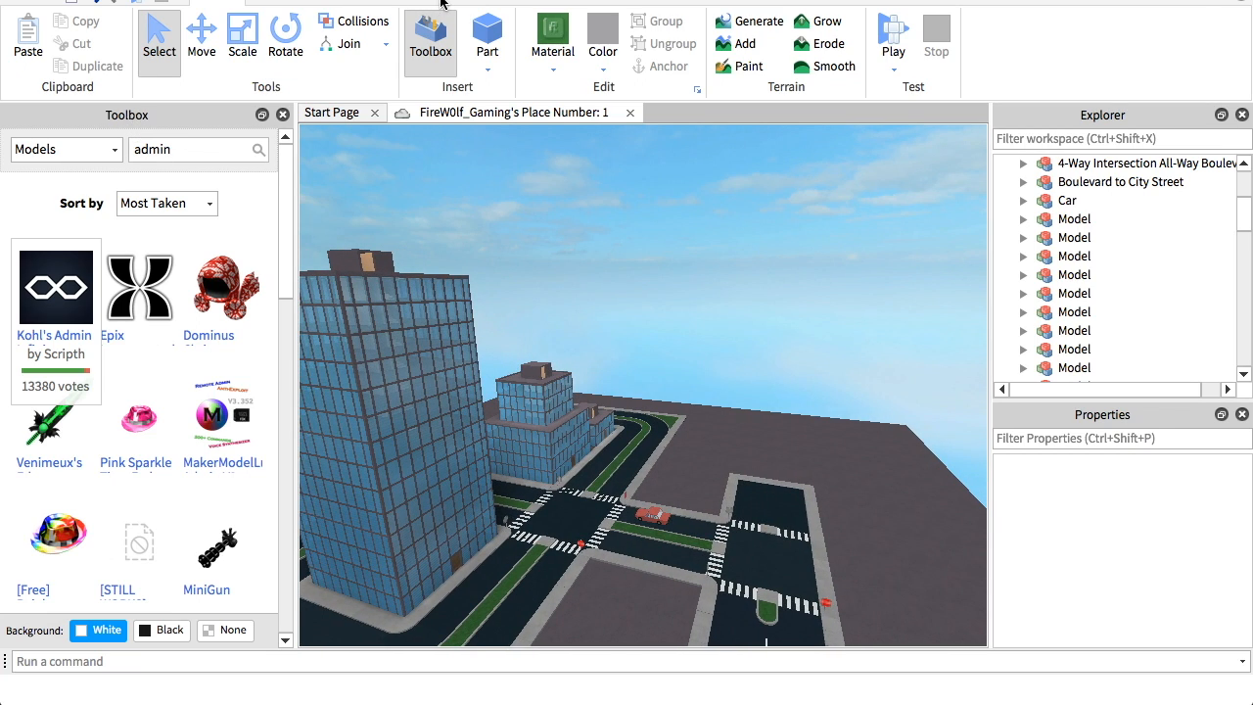
left_click(450, 5)
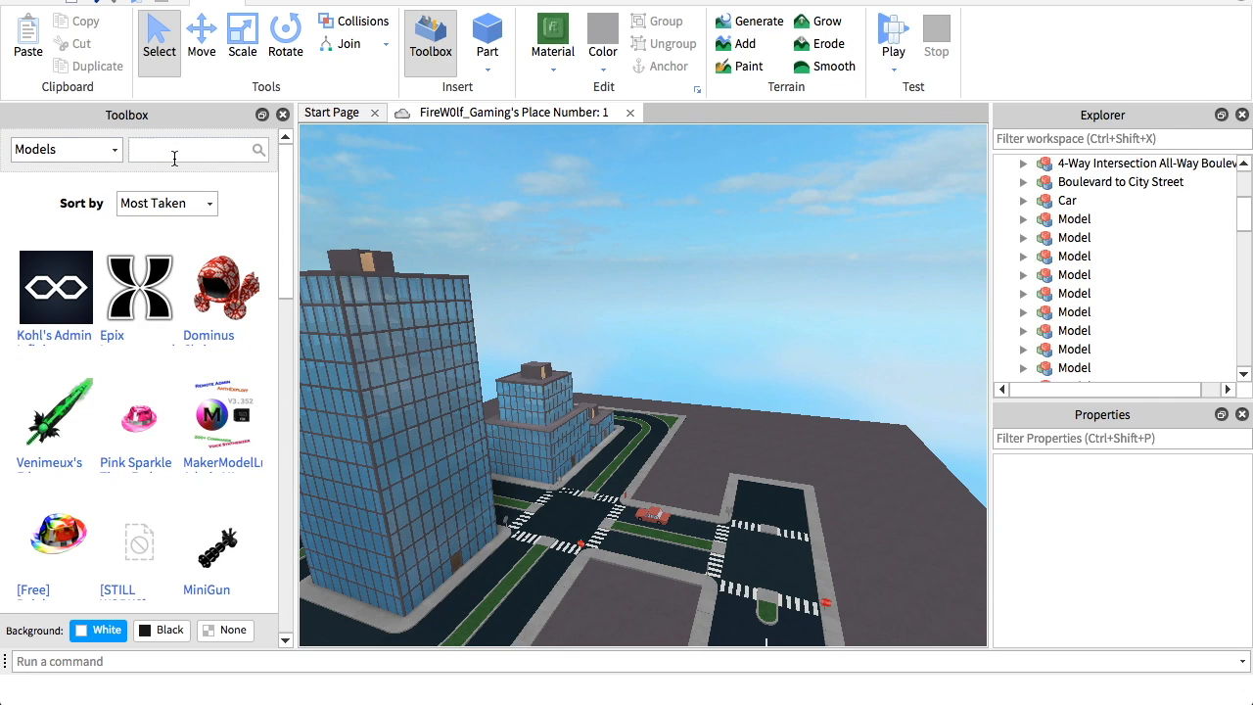
type("admin")
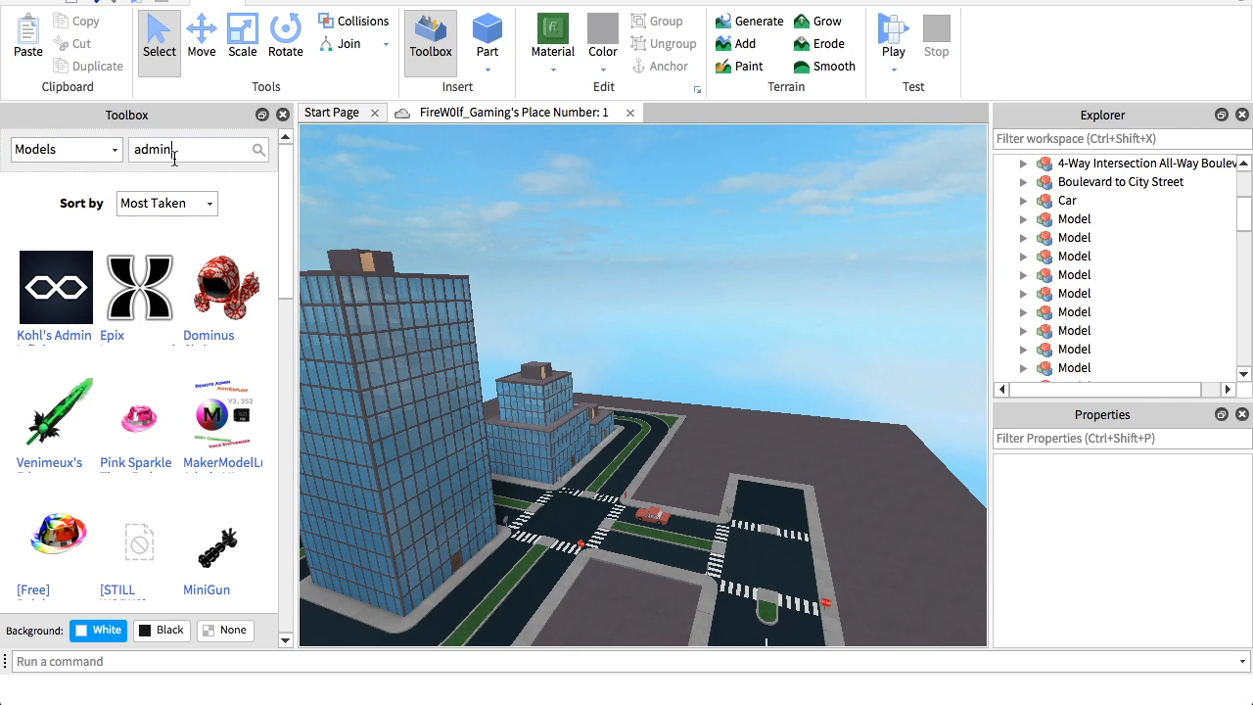
left_click(167, 202)
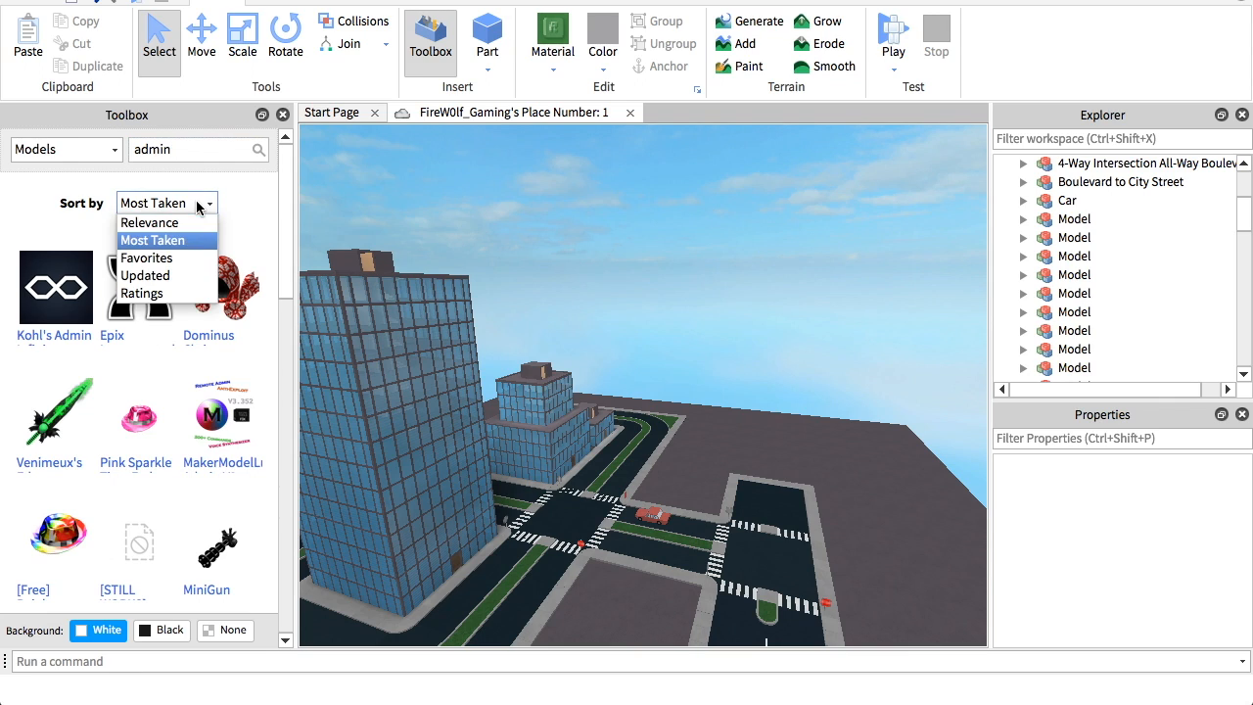
Insert Kohl's Admin Infinite and expand it to reveal Credit's scripts.
left_click(153, 240)
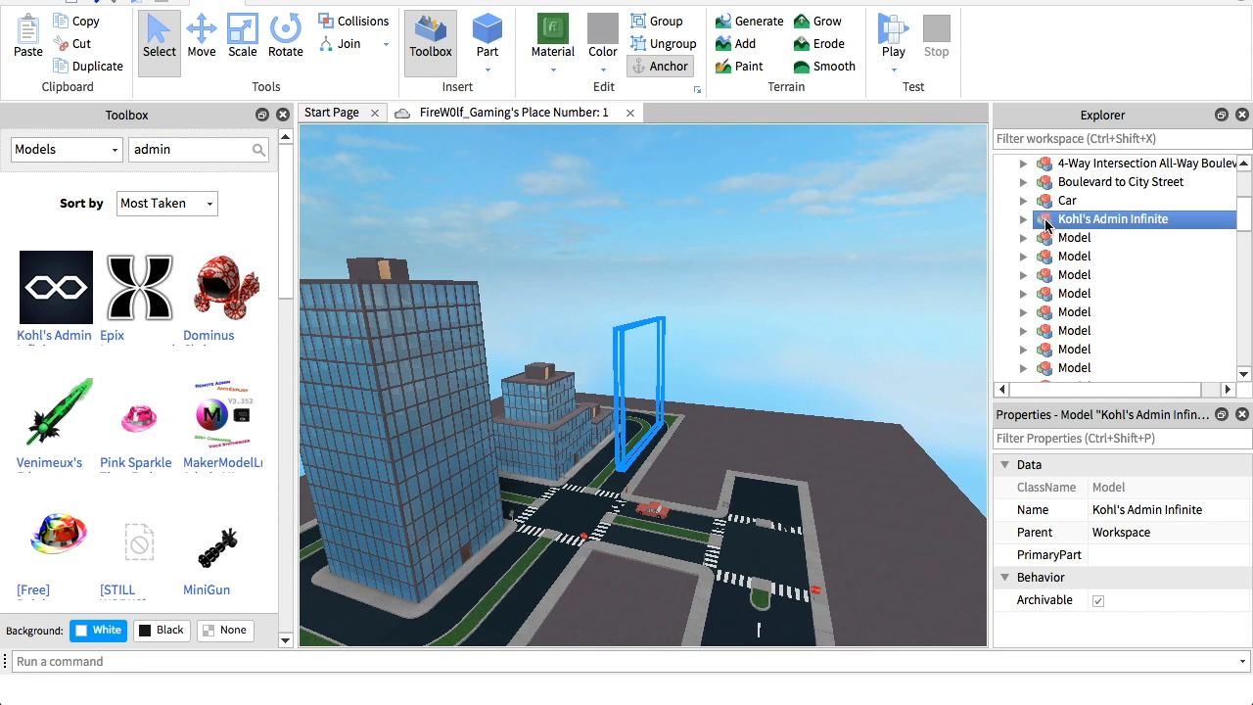
left_click(1023, 219)
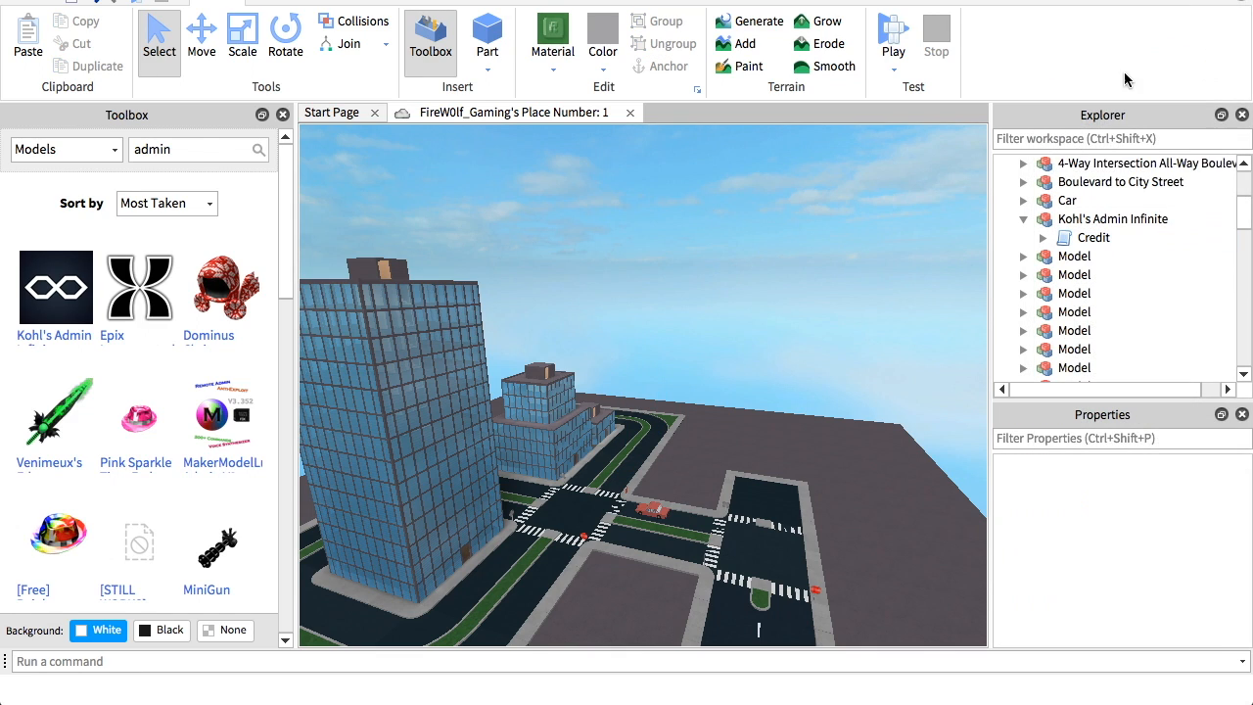
left_click(1044, 237)
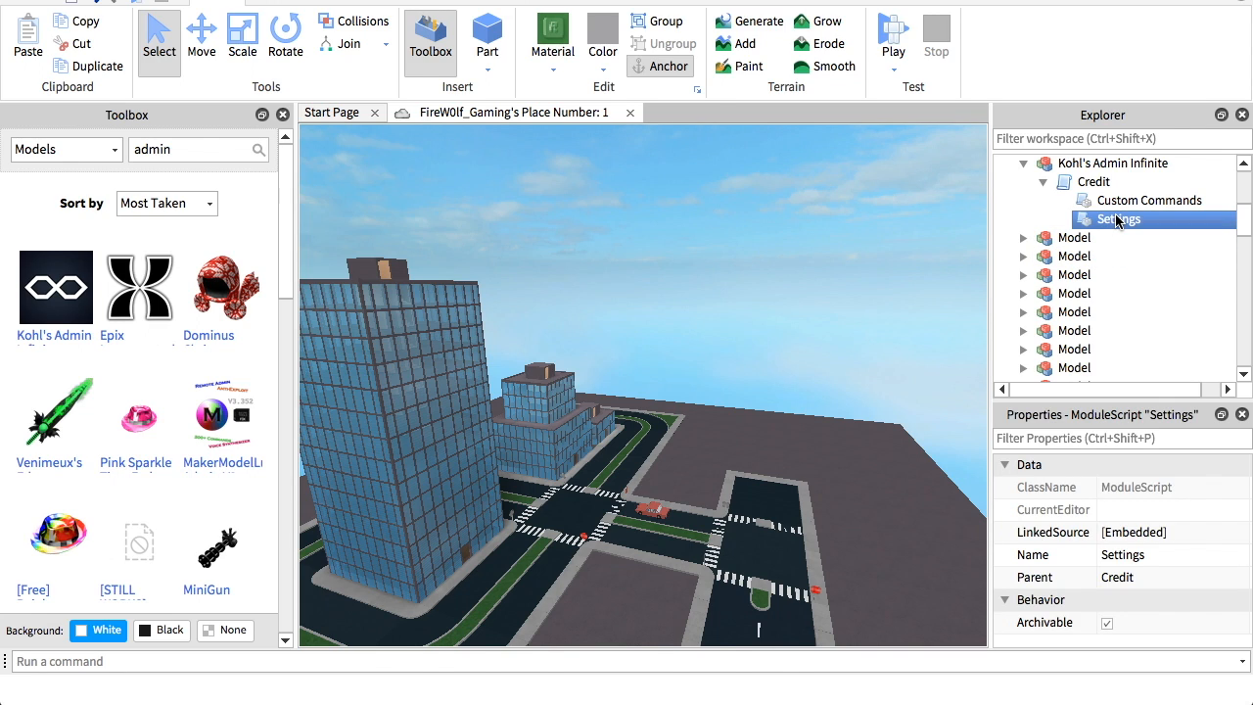
Open the Settings module and scroll through its admin lists, returning to the top.
double_click(1117, 218)
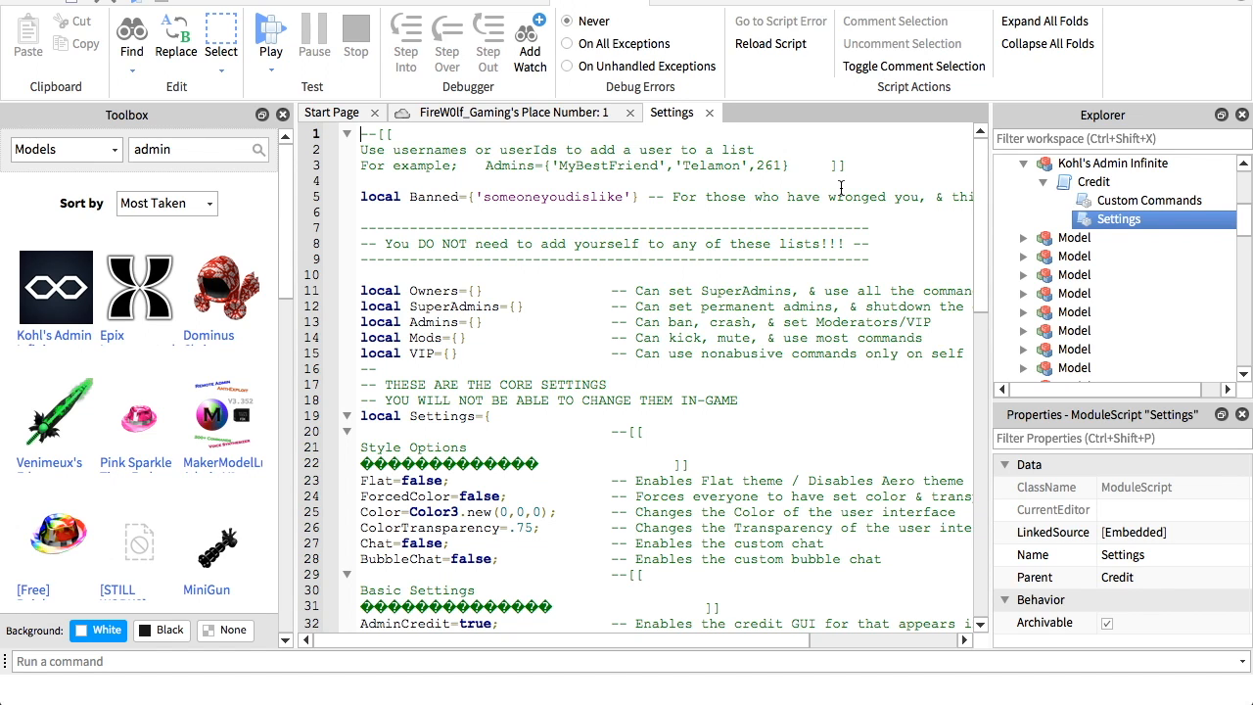
scroll("down", 3)
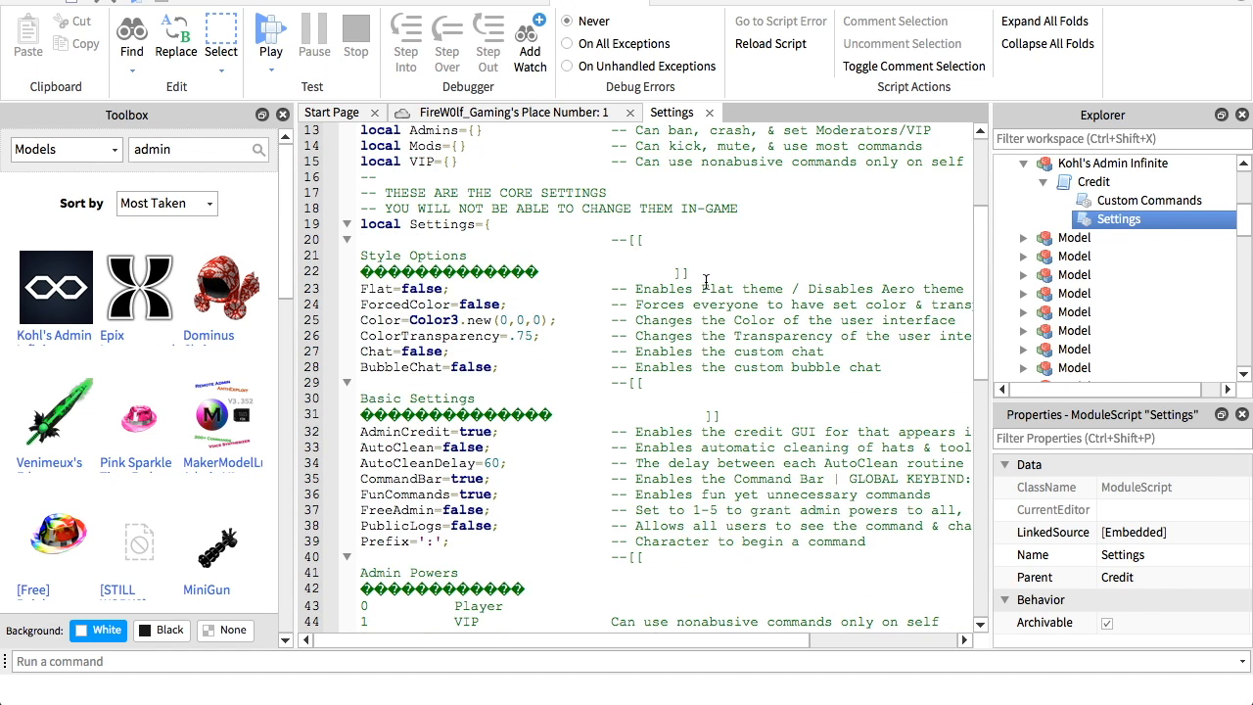
scroll("down", 3)
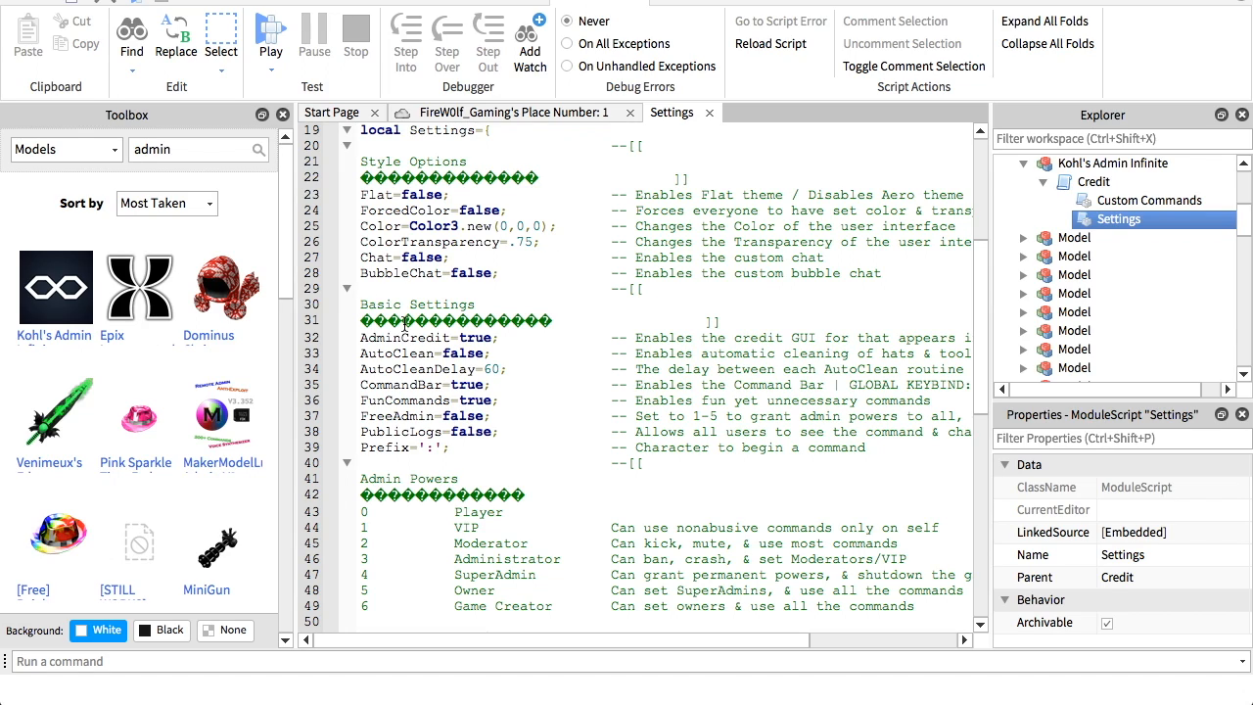
mouse_move(412, 399)
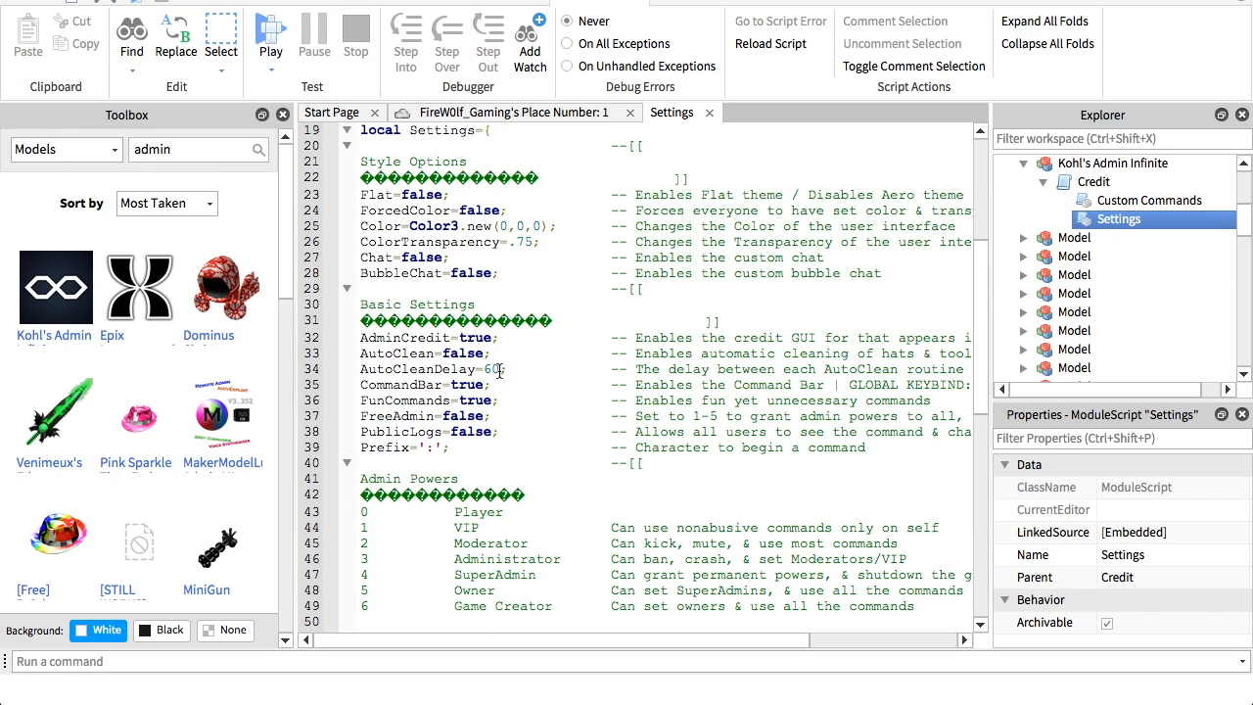
mouse_move(532, 388)
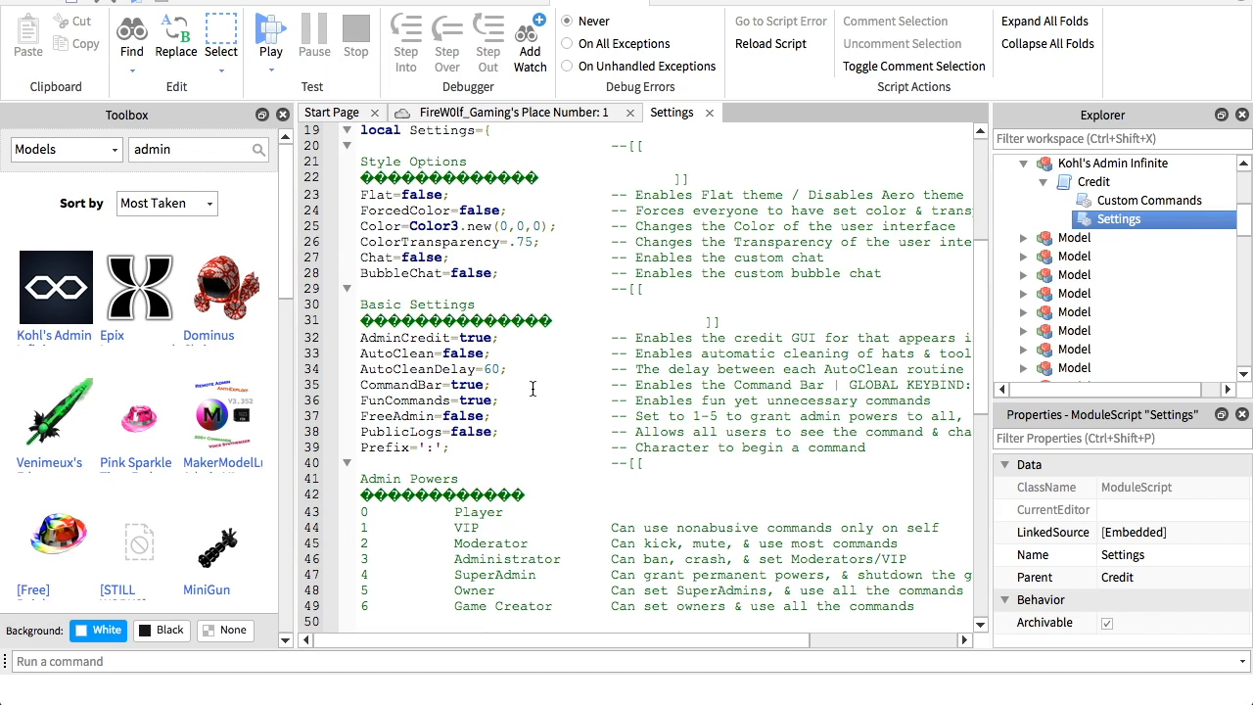
mouse_move(408, 376)
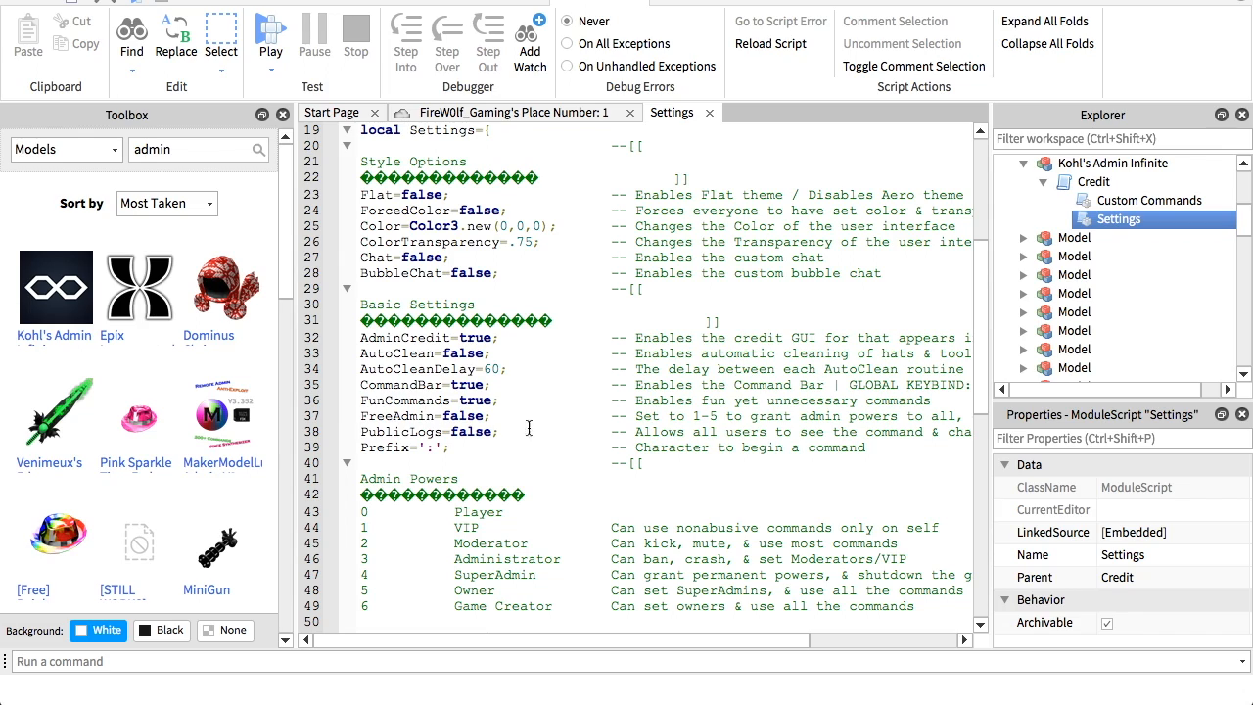
mouse_move(500, 527)
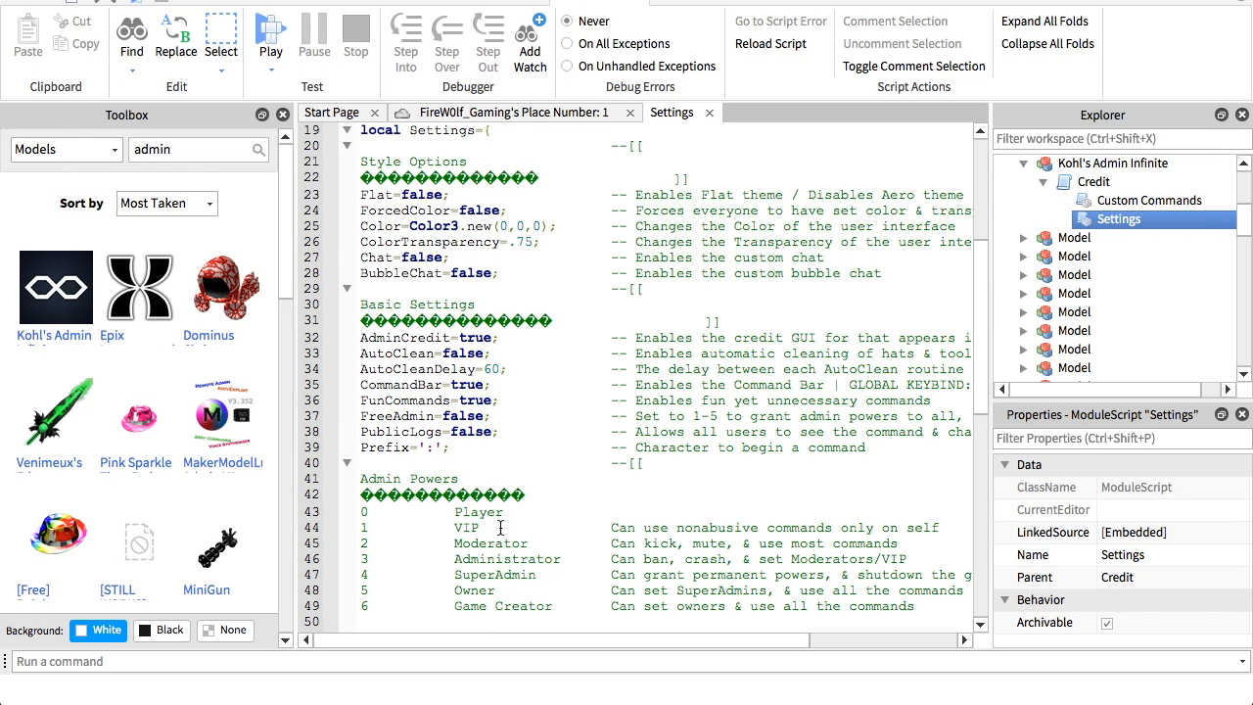
mouse_move(456, 432)
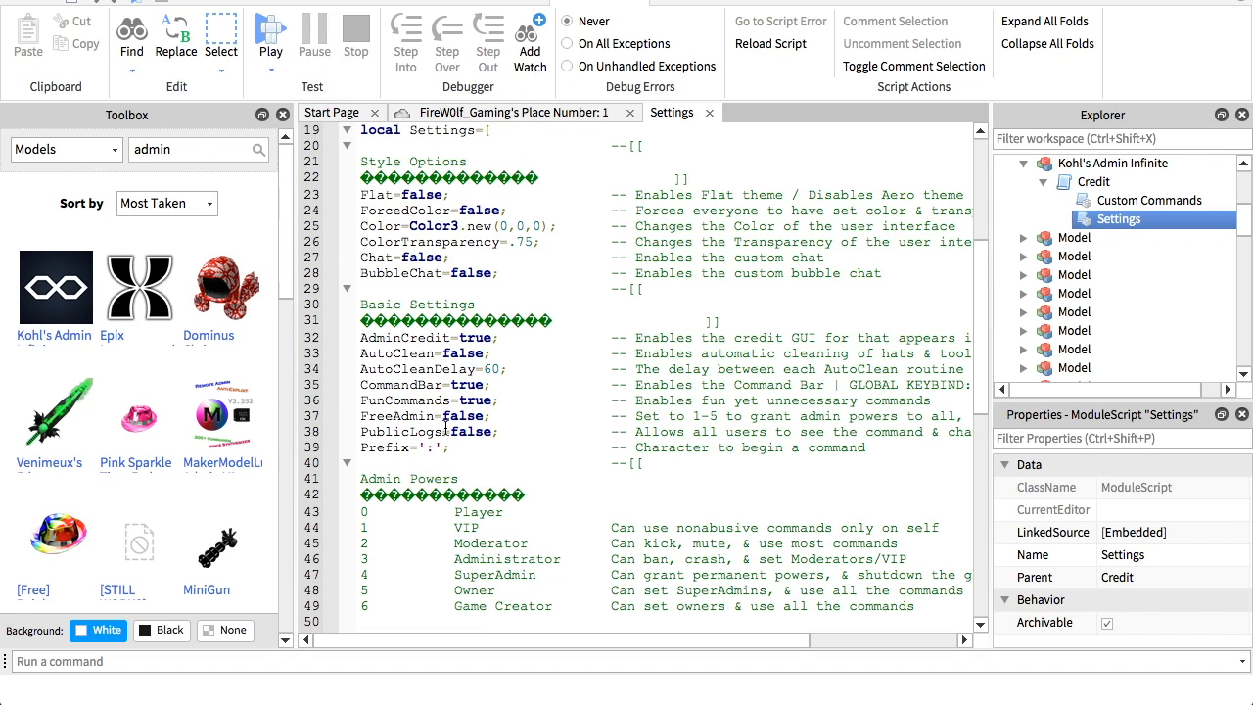
mouse_move(476, 455)
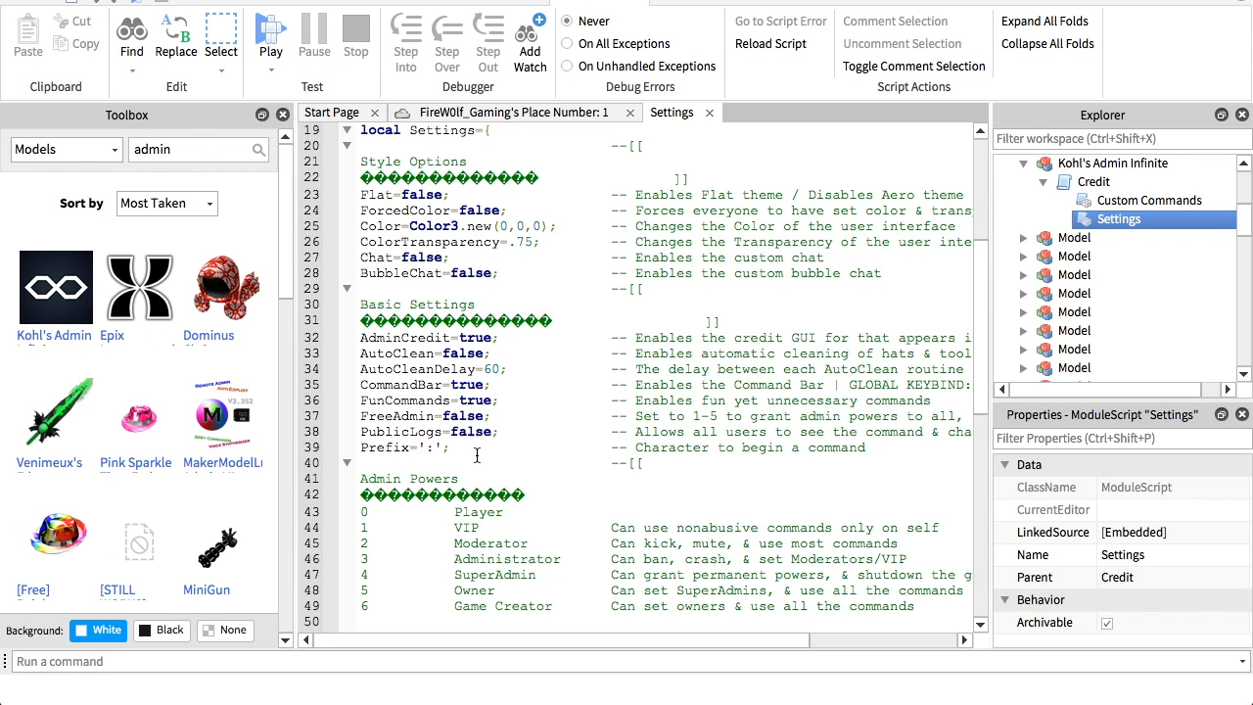
scroll("up", 3)
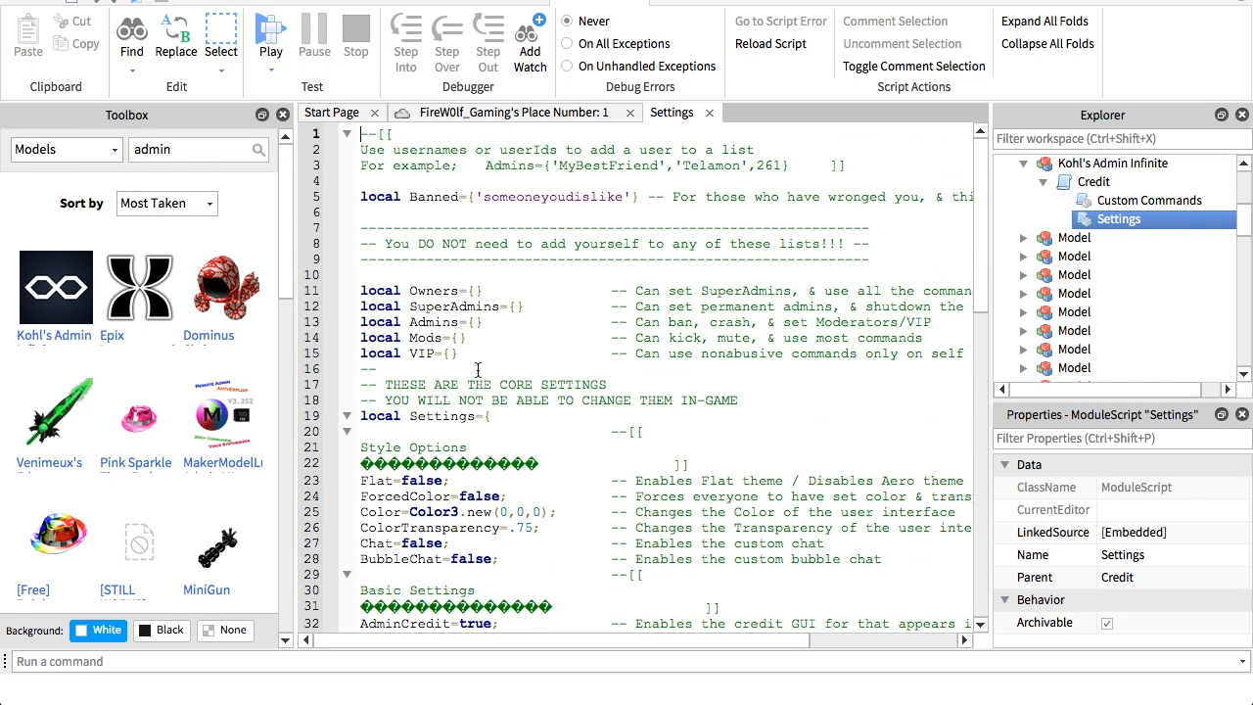
mouse_move(507, 358)
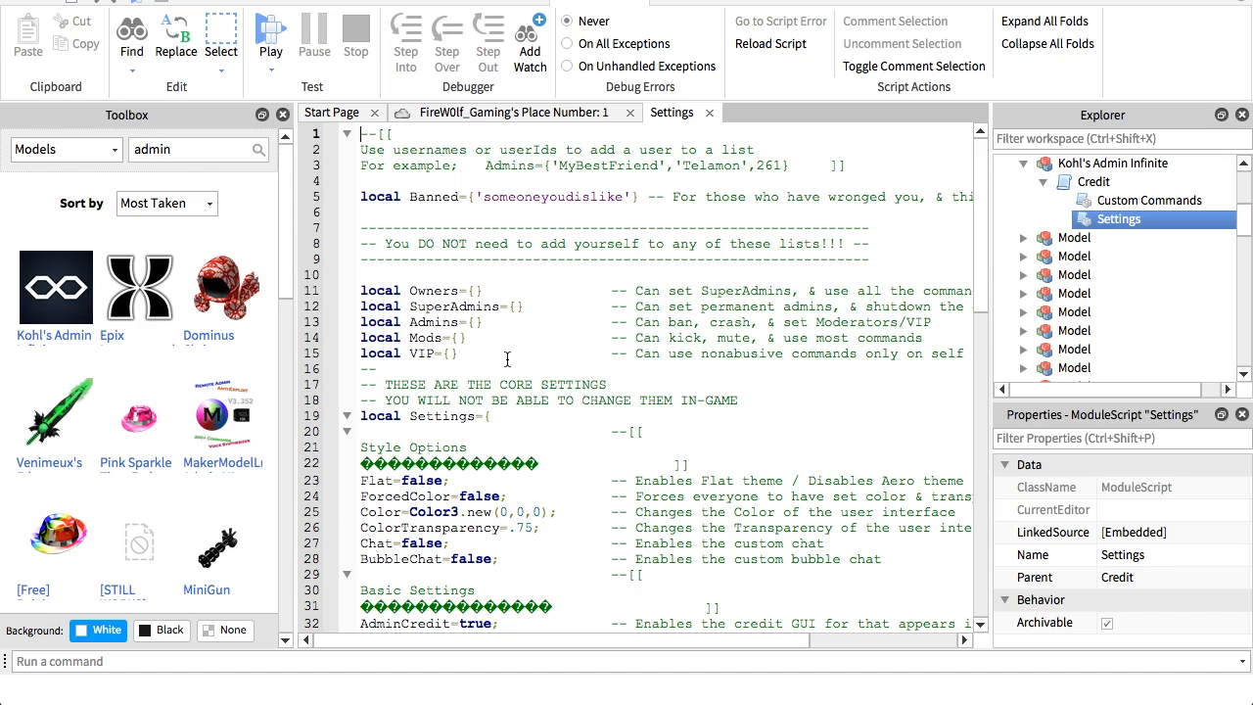
mouse_move(392, 193)
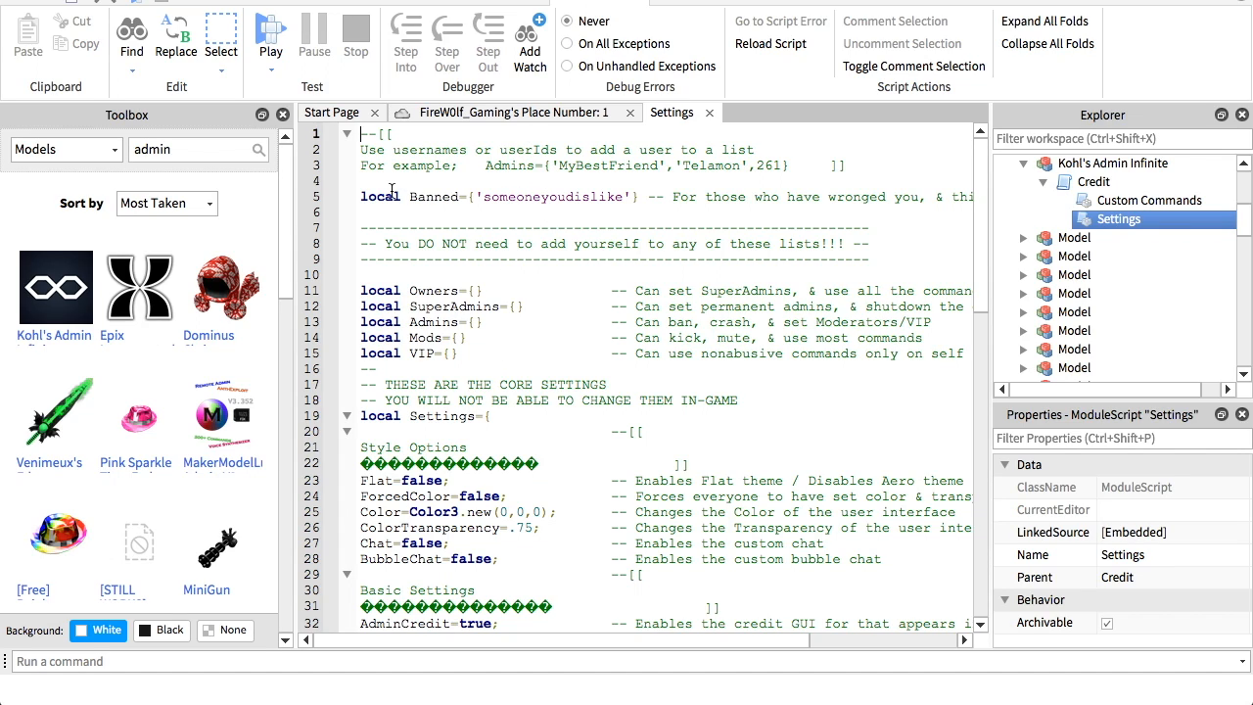
double_click(550, 197)
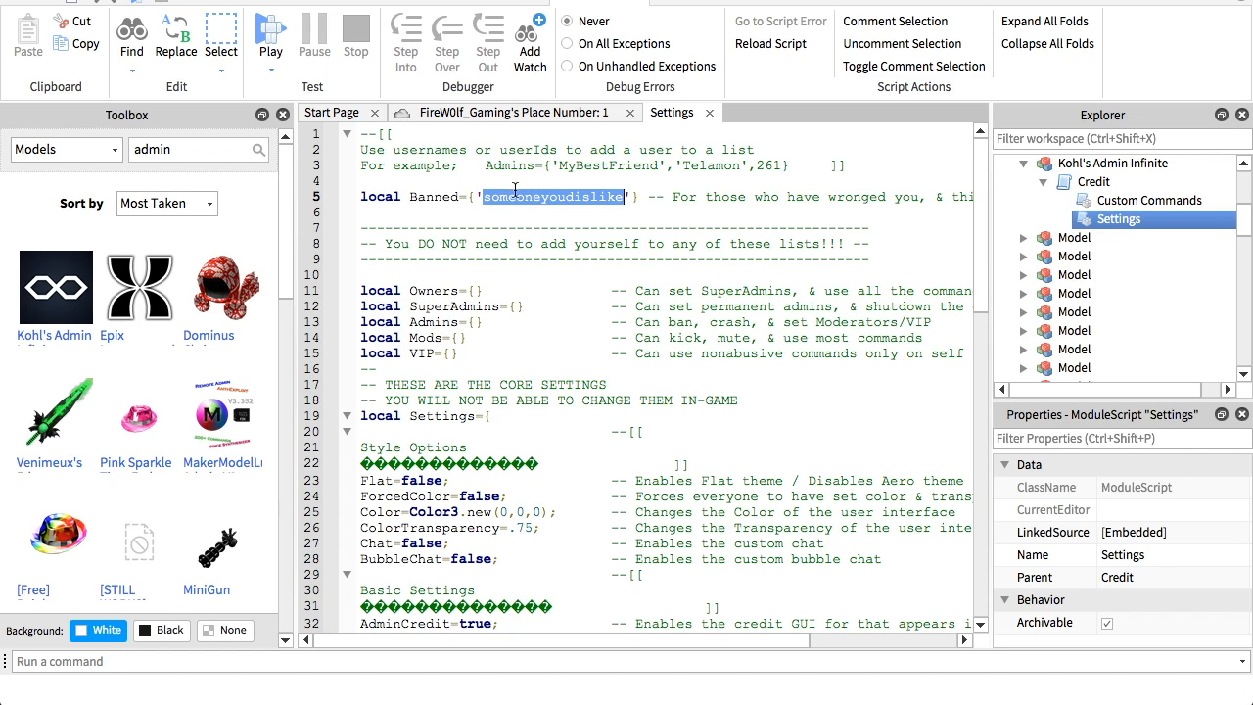
key("Delete")
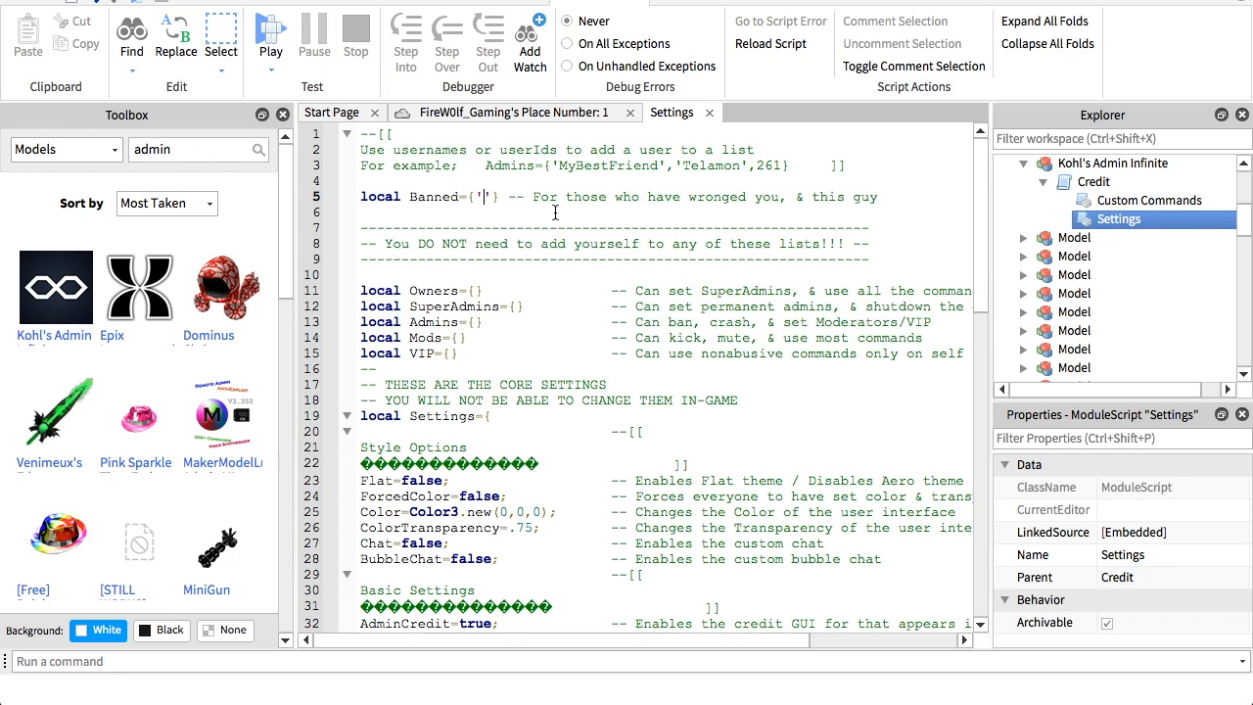
type("olaft")
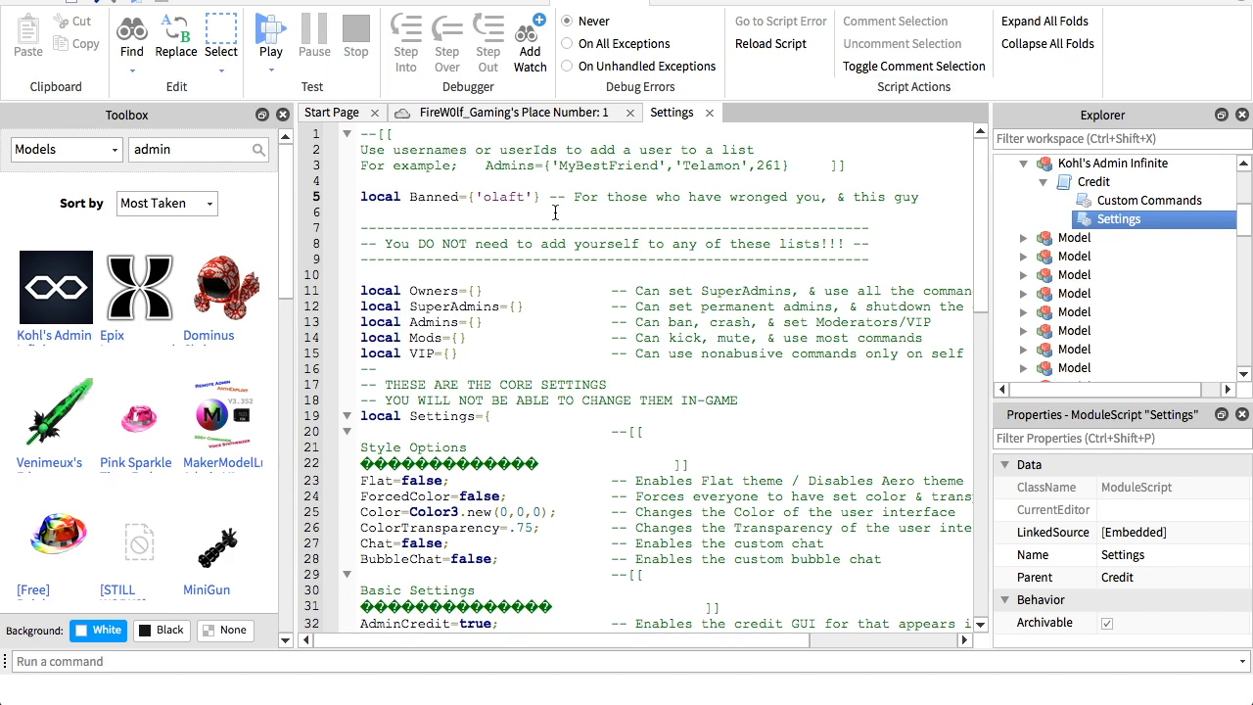
type("hesnowman")
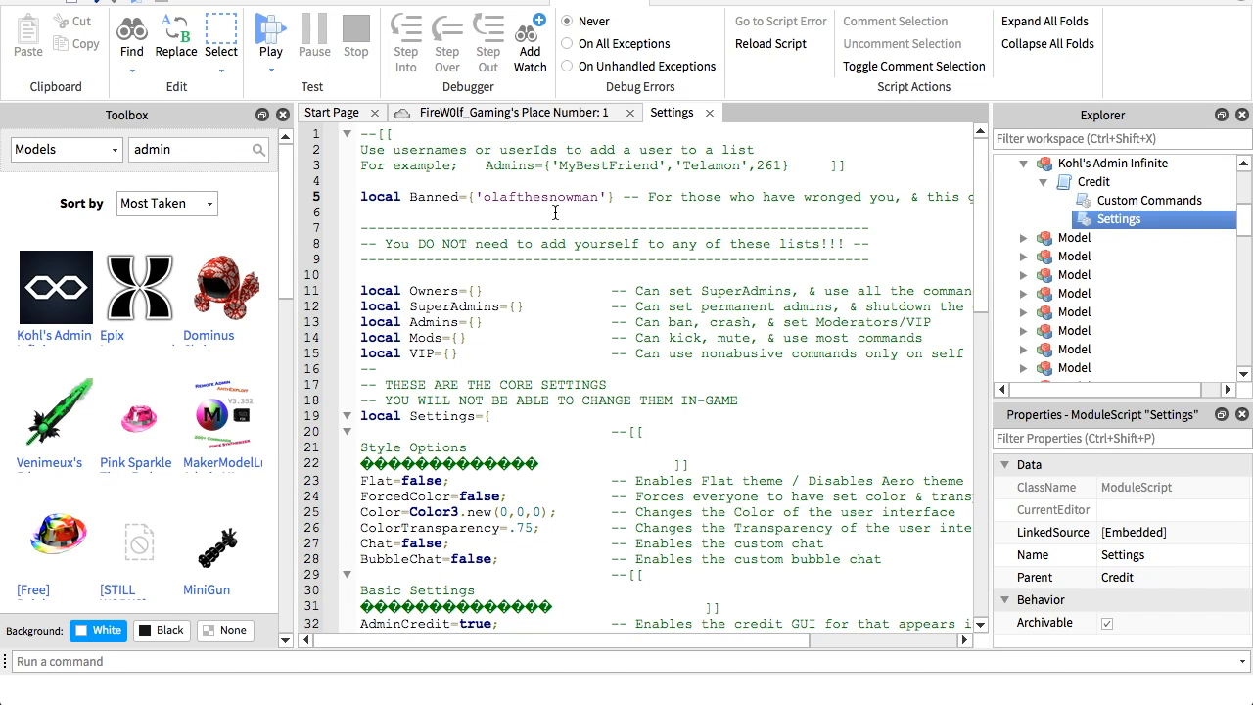
type("336")
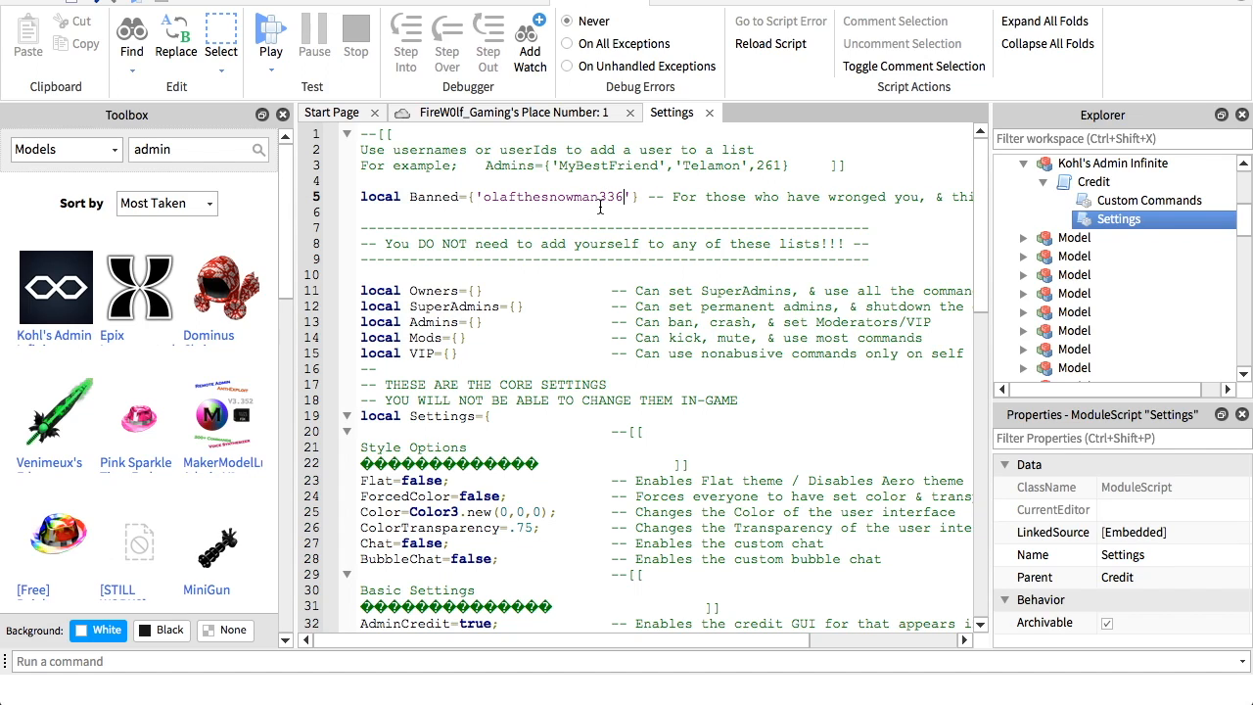
mouse_move(668, 232)
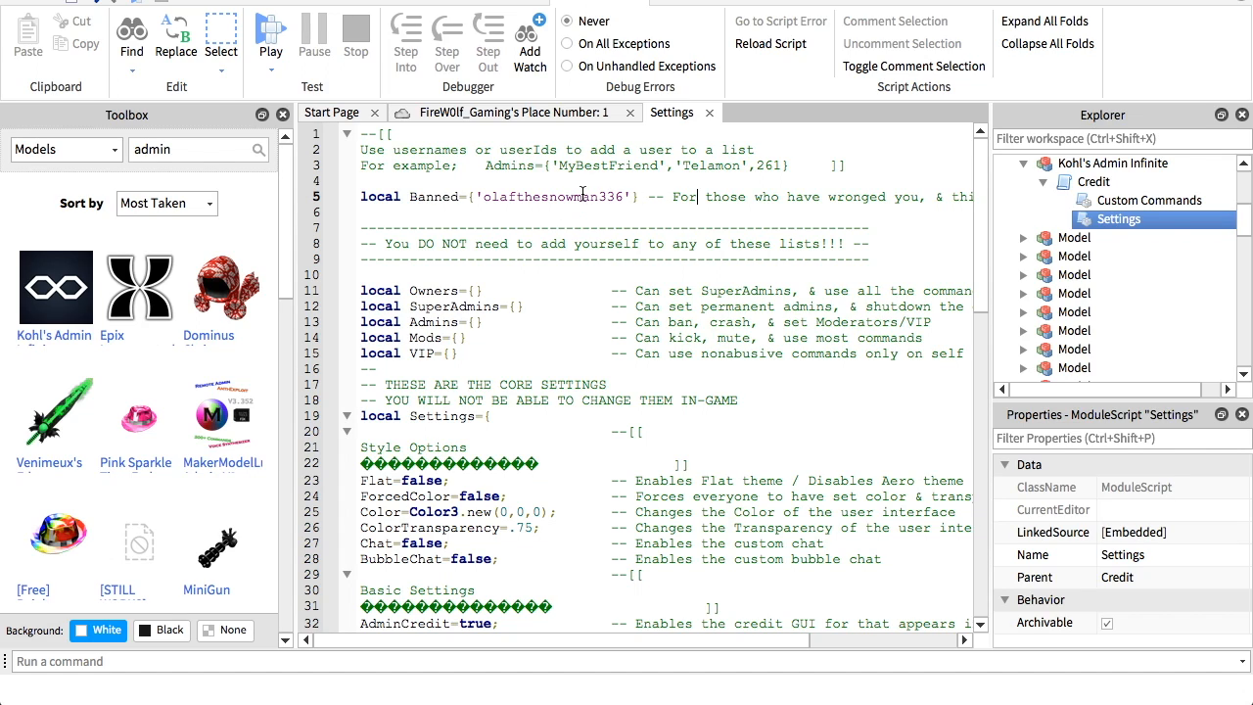
mouse_move(540, 192)
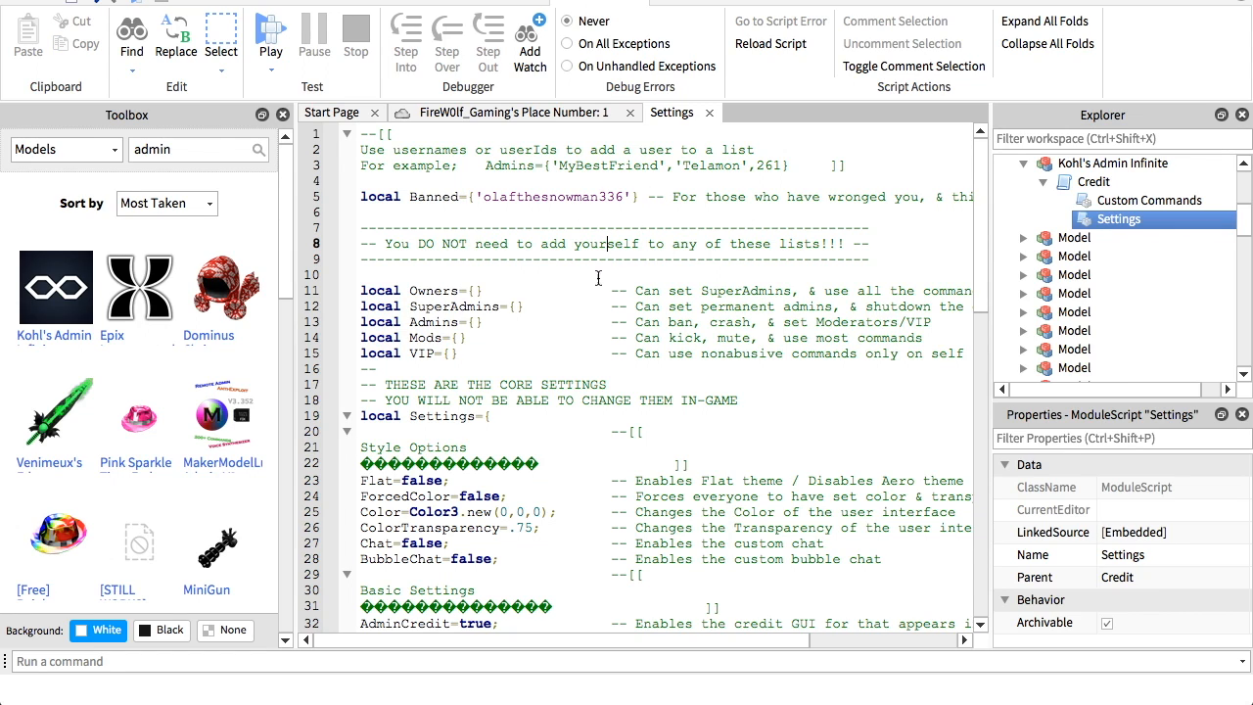
scroll("down", 3)
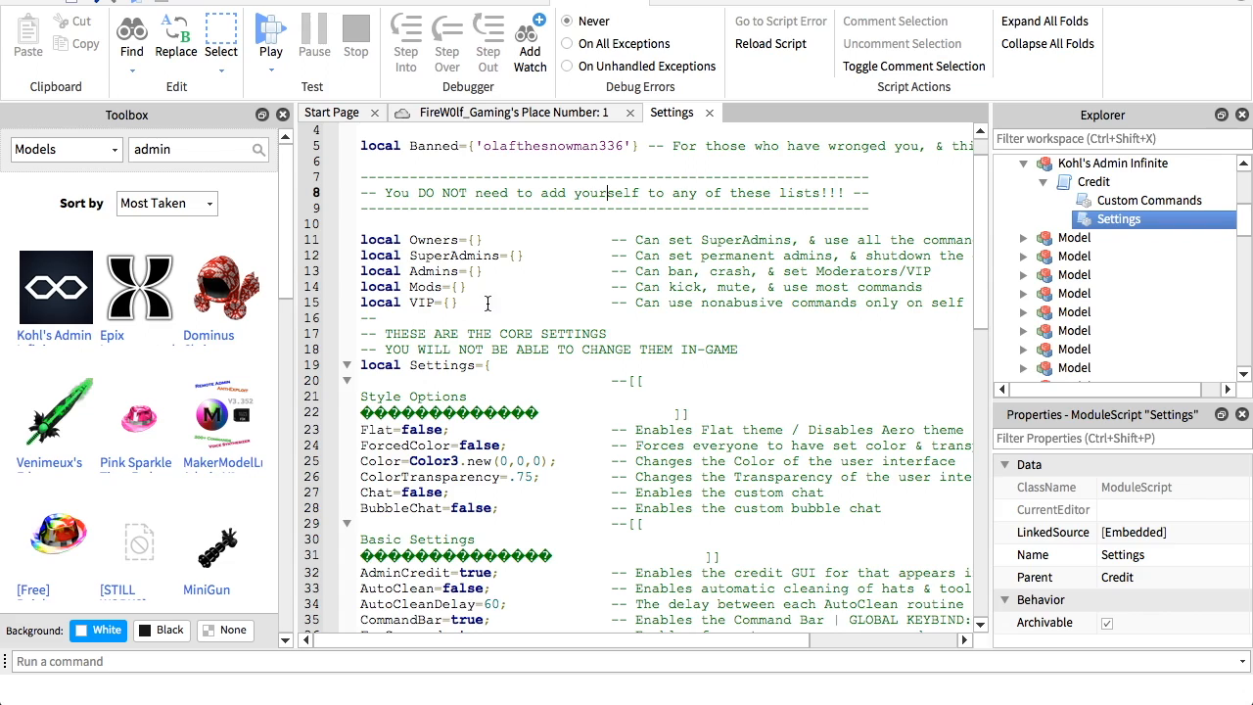
mouse_move(454, 307)
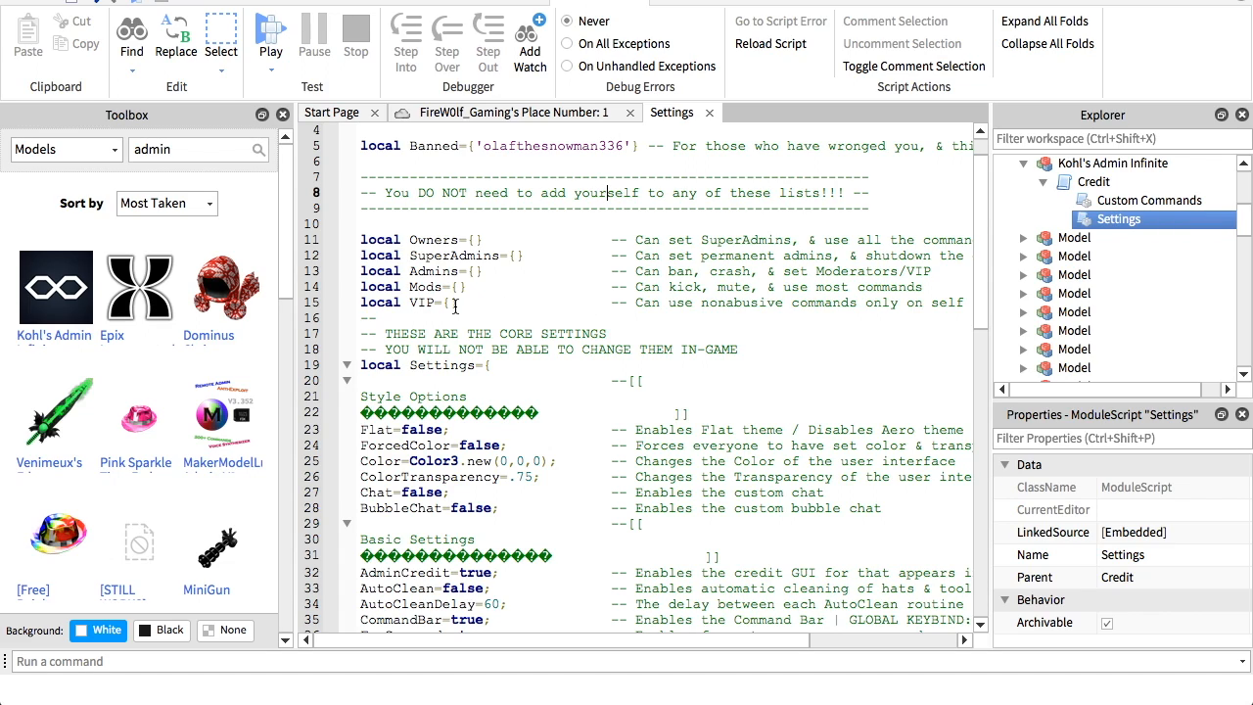
mouse_move(436, 306)
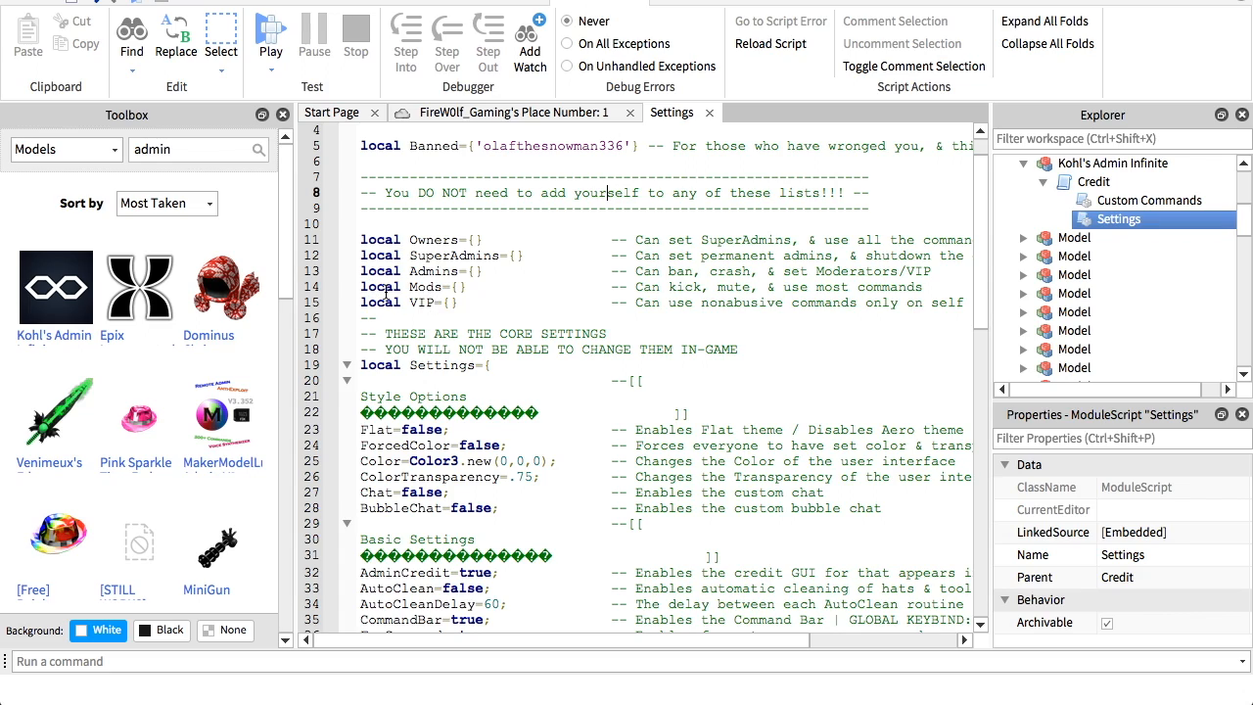
mouse_move(460, 286)
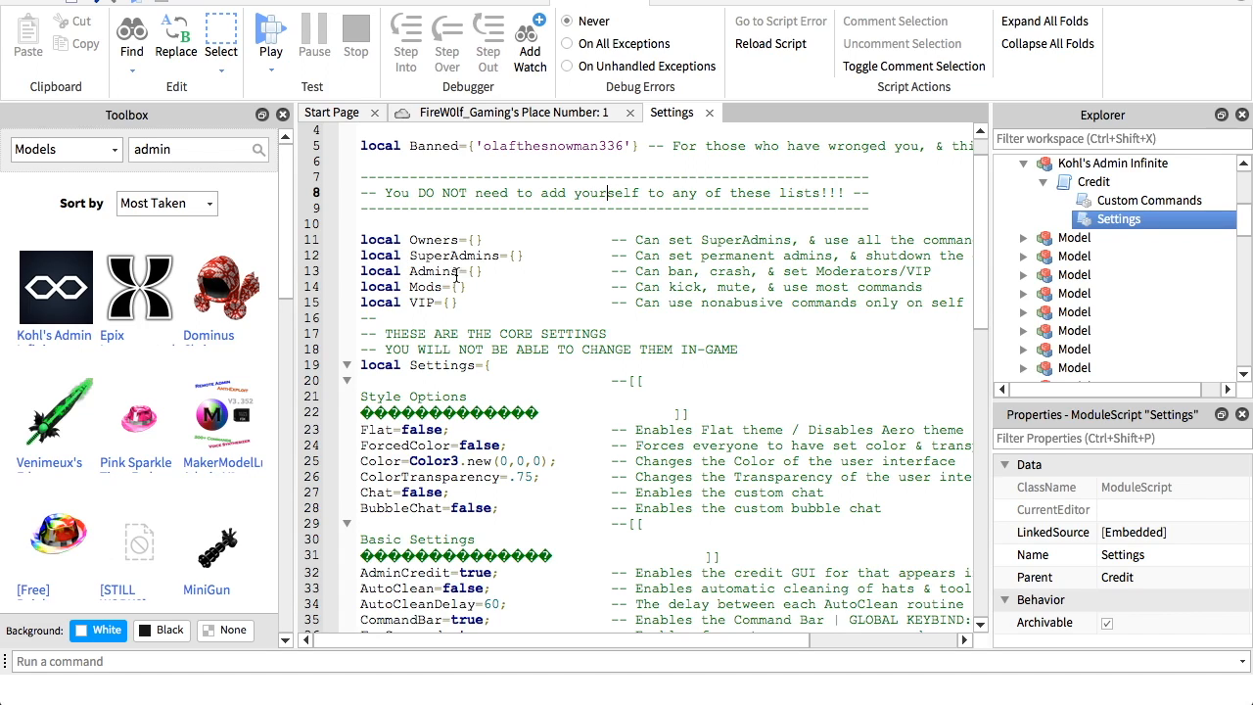
mouse_move(453, 285)
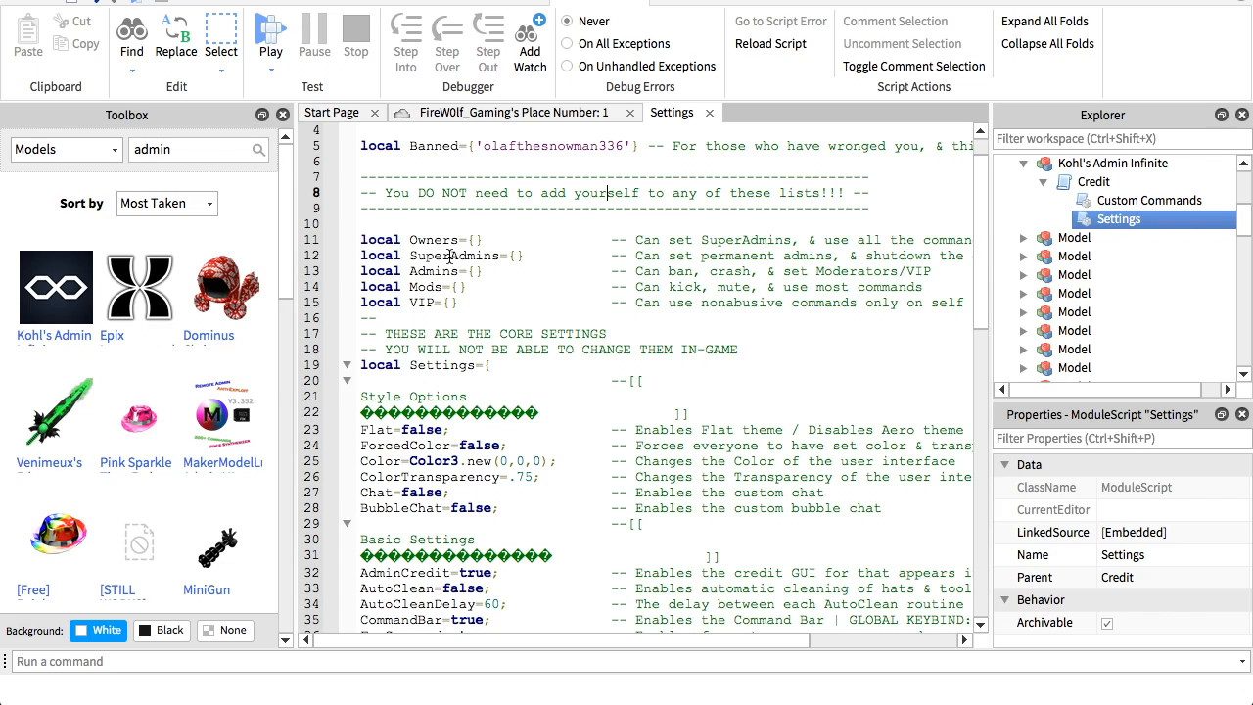
mouse_move(402, 233)
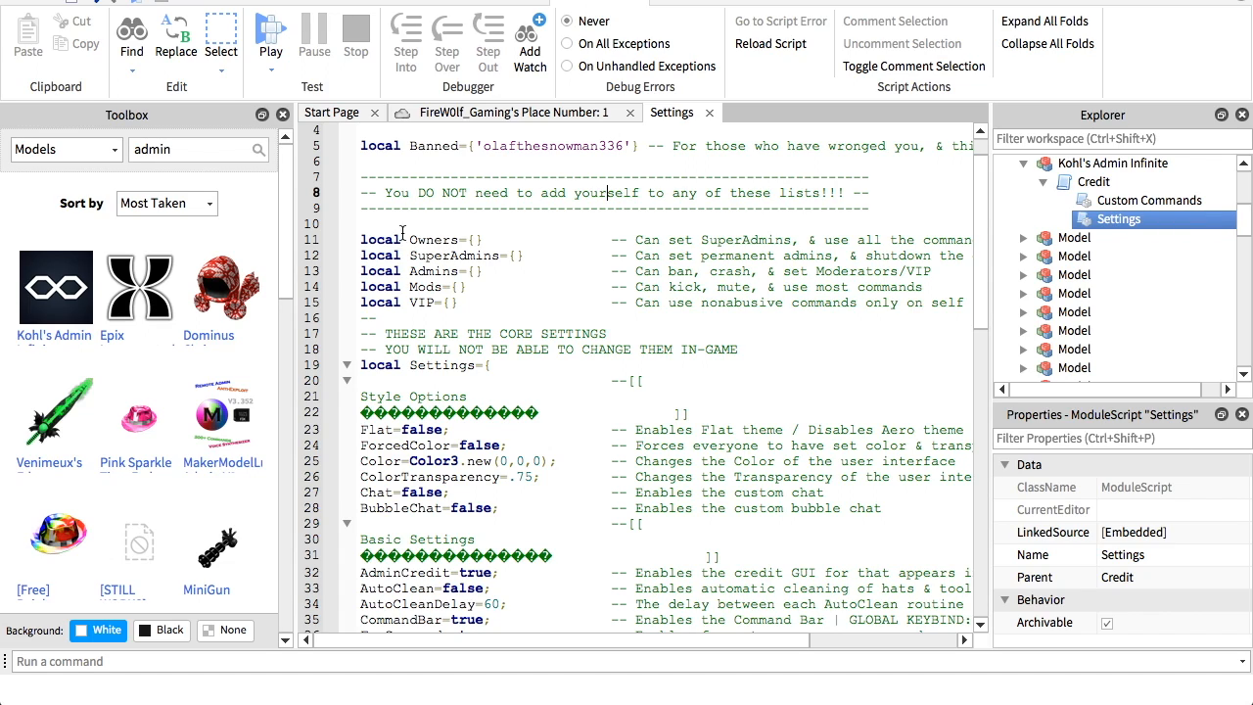
mouse_move(492, 235)
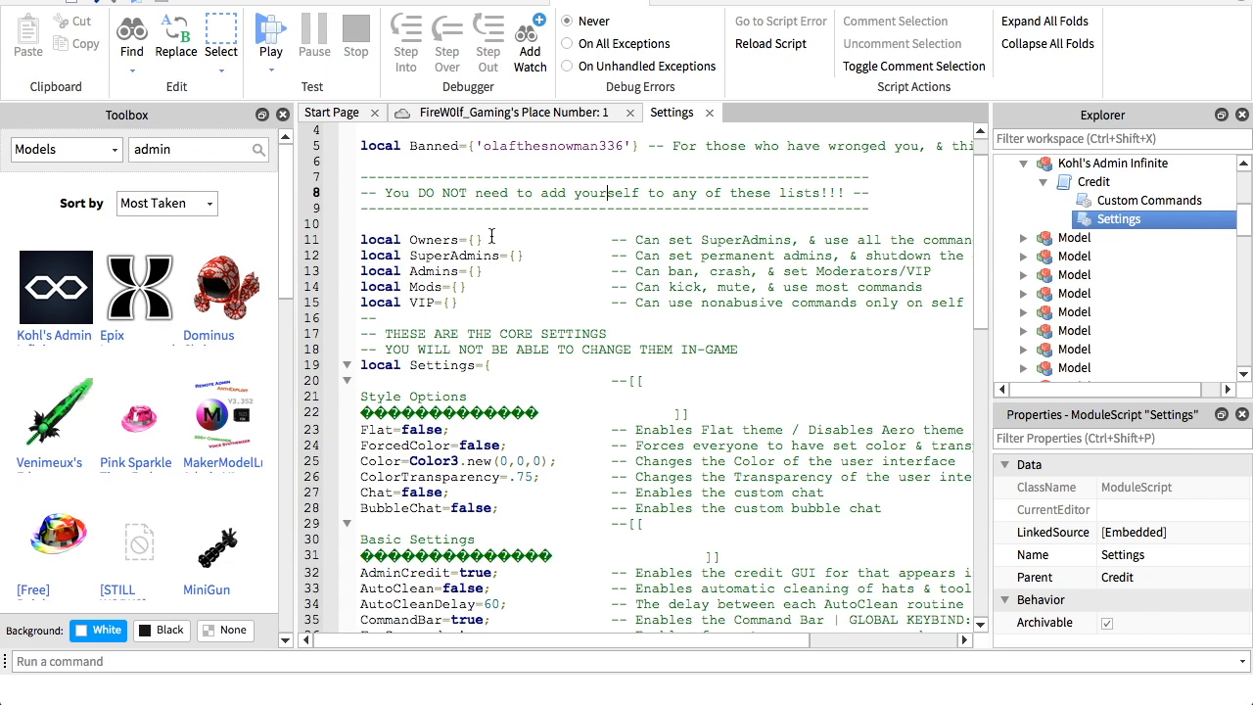
mouse_move(413, 250)
type("'")
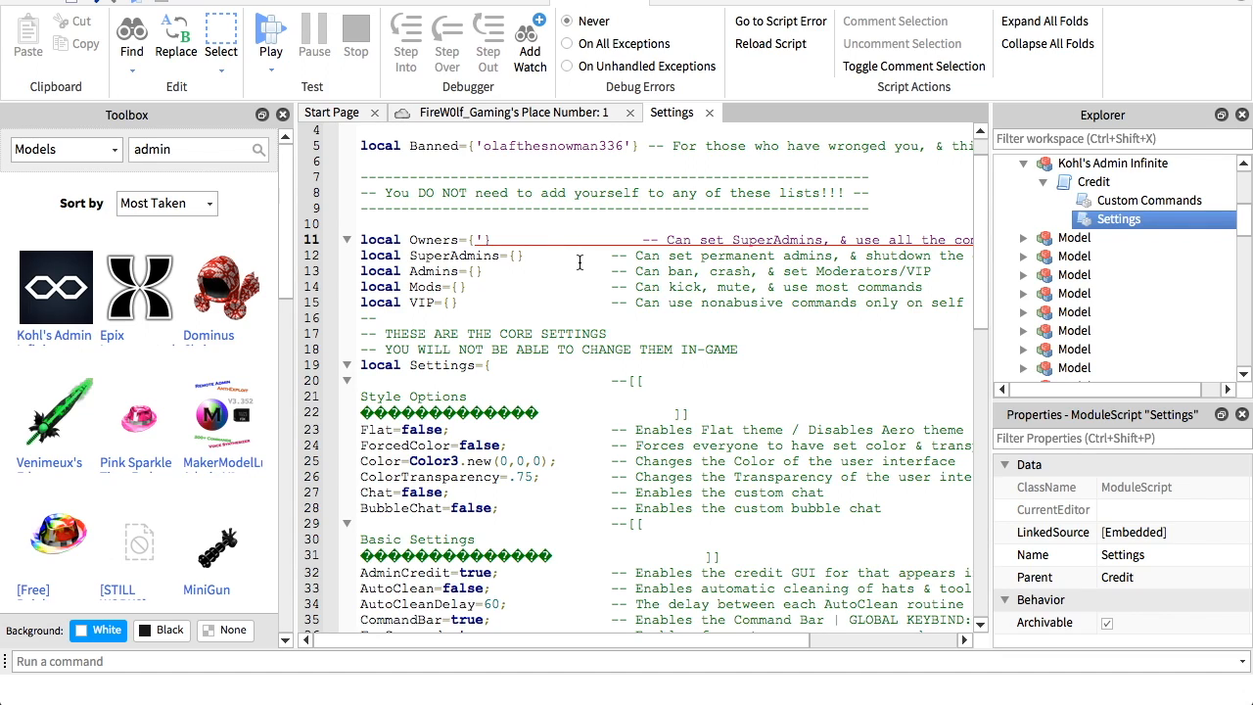
type("FireW0")
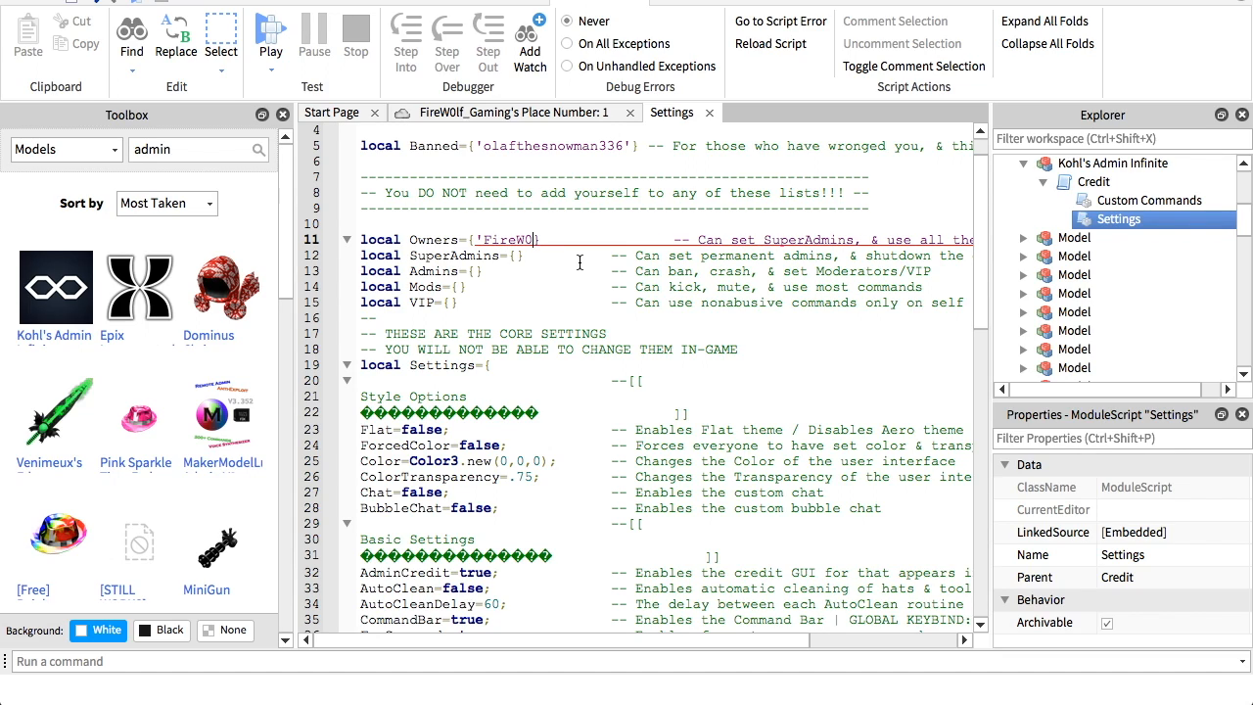
type("lf_Gaming'")
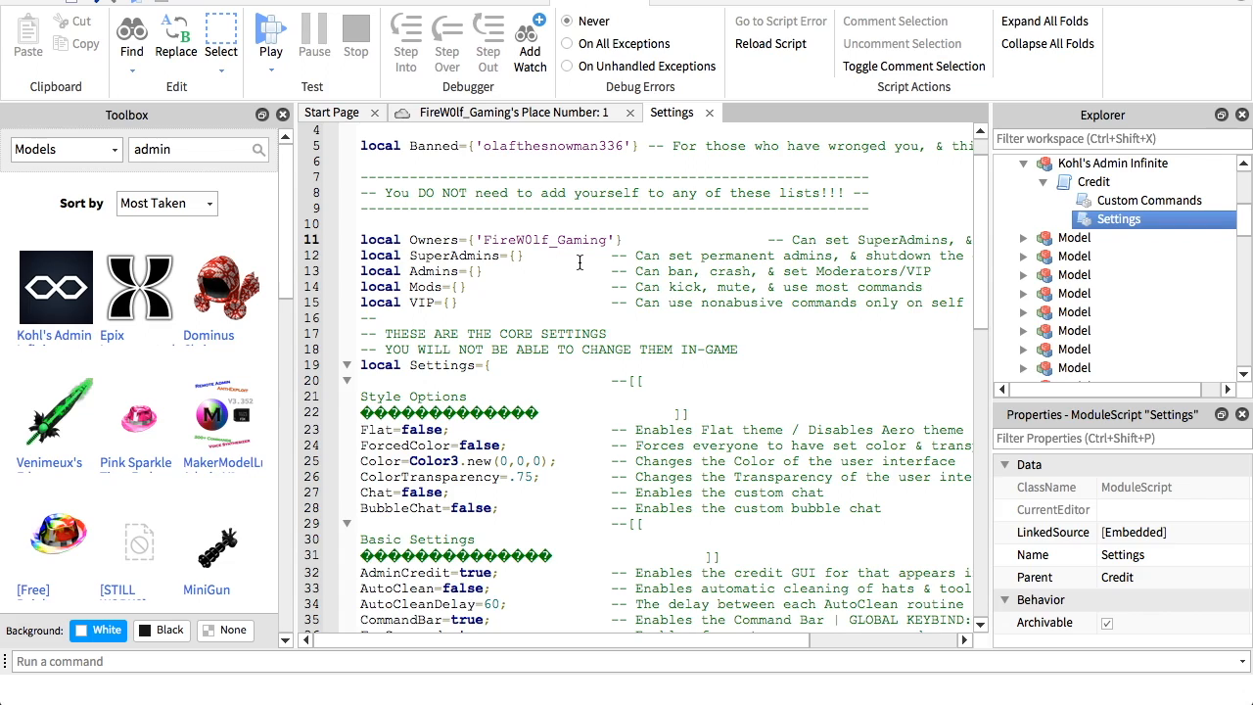
type(",'")
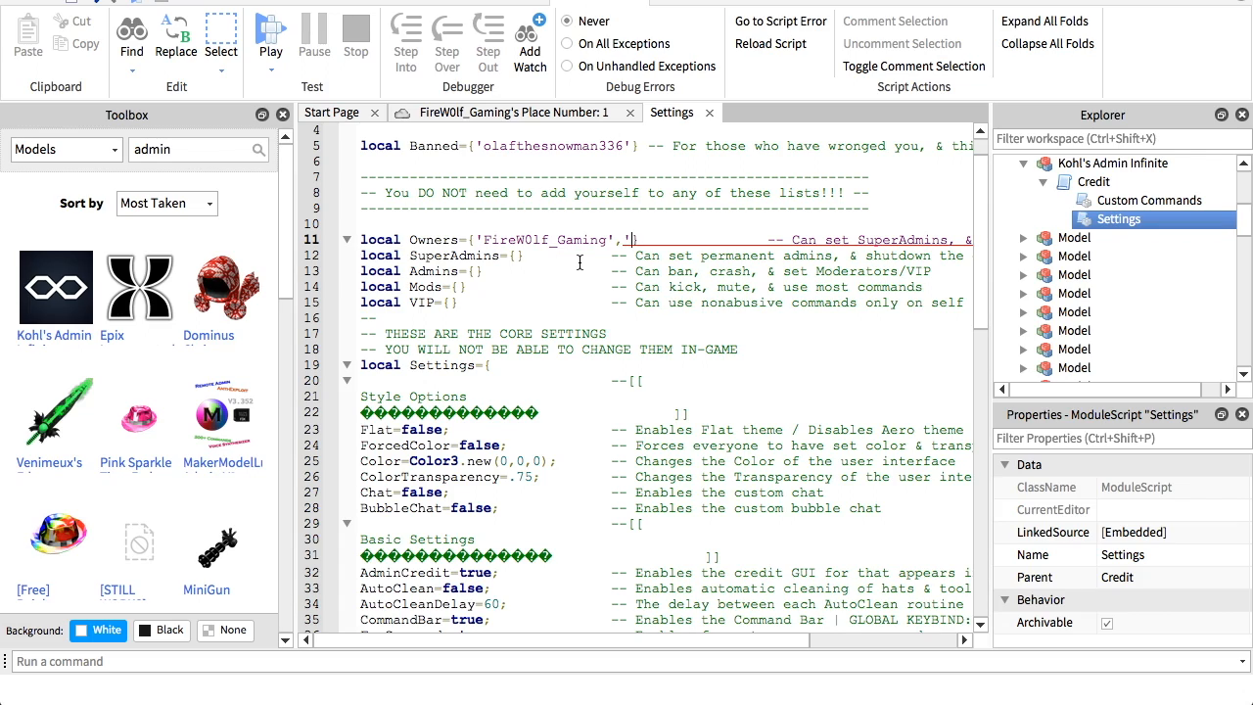
type("ol")
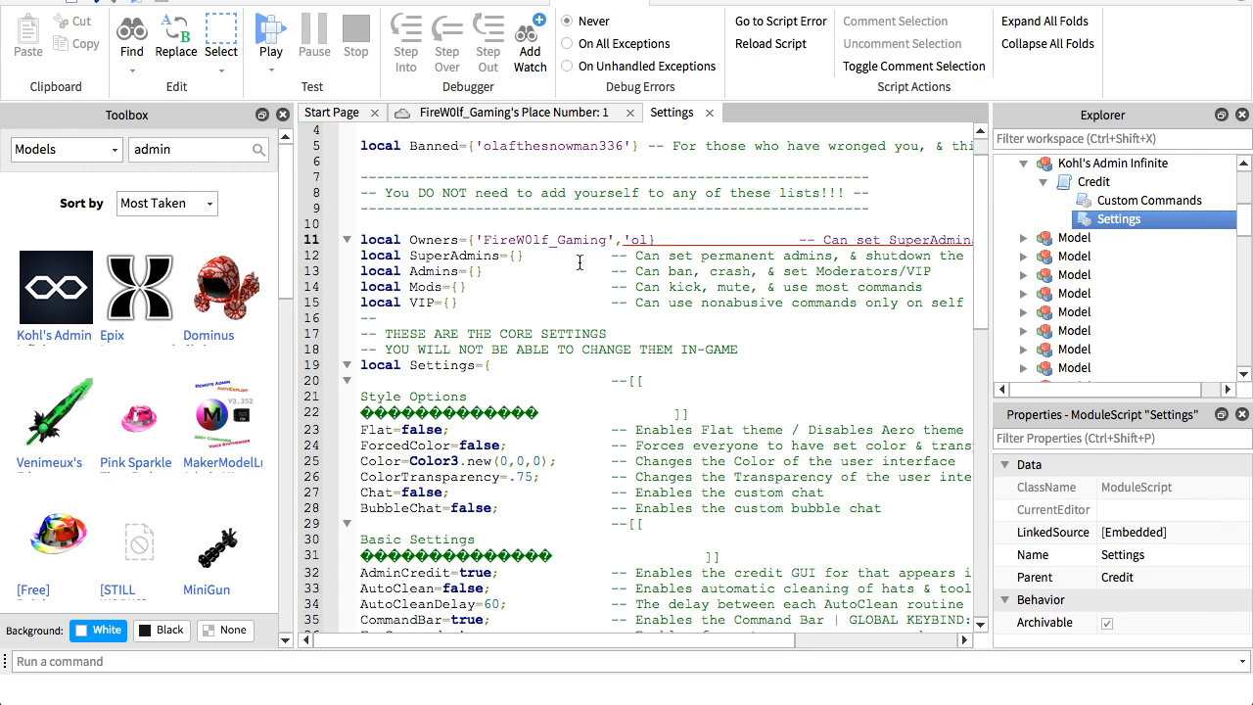
type("aft")
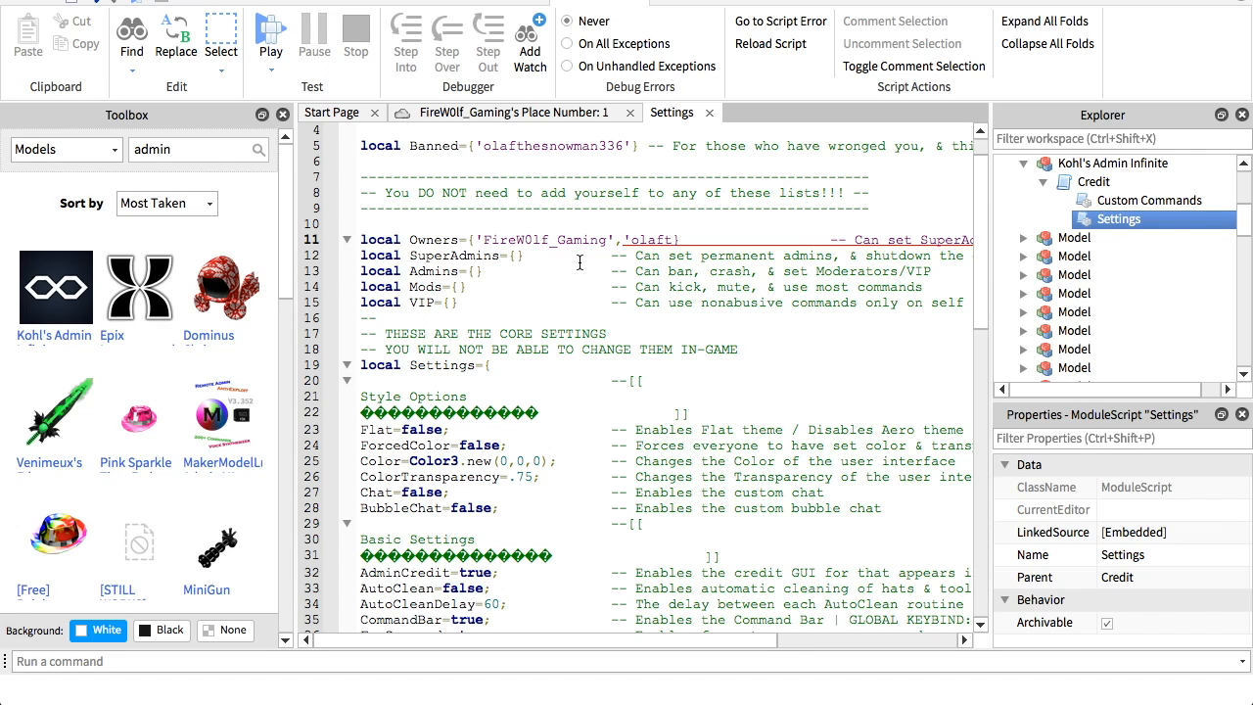
type("hes")
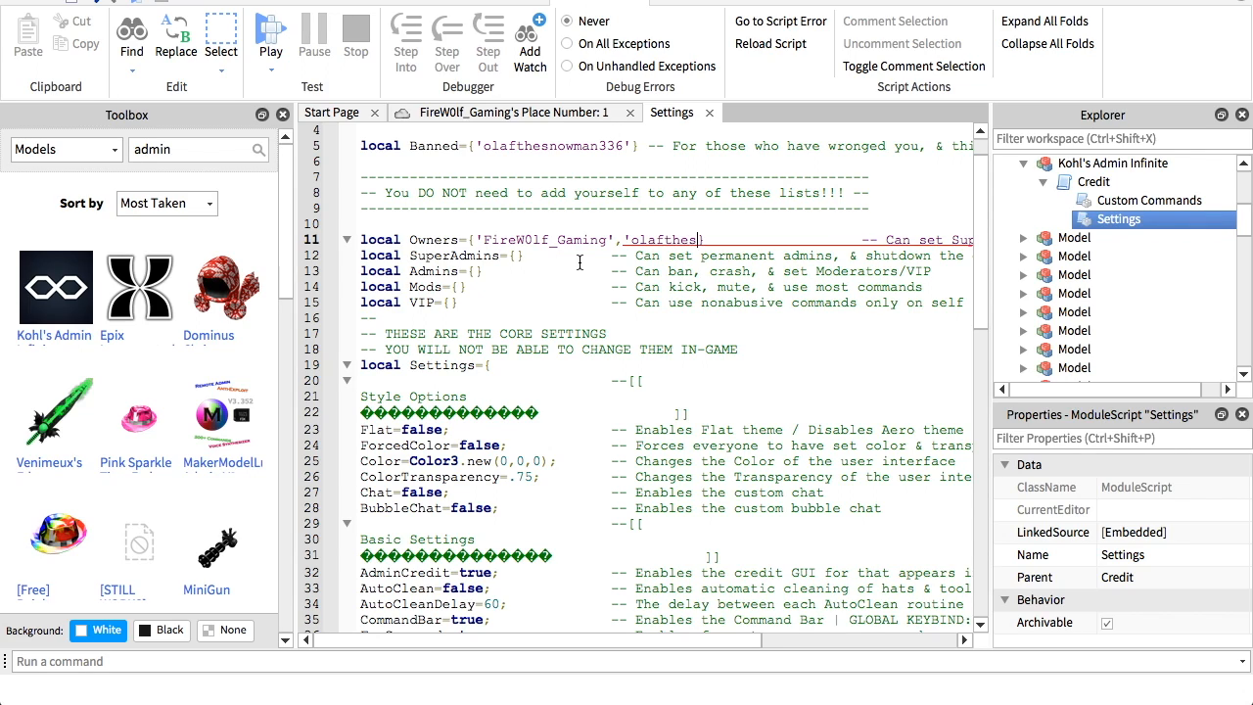
type("nowman")
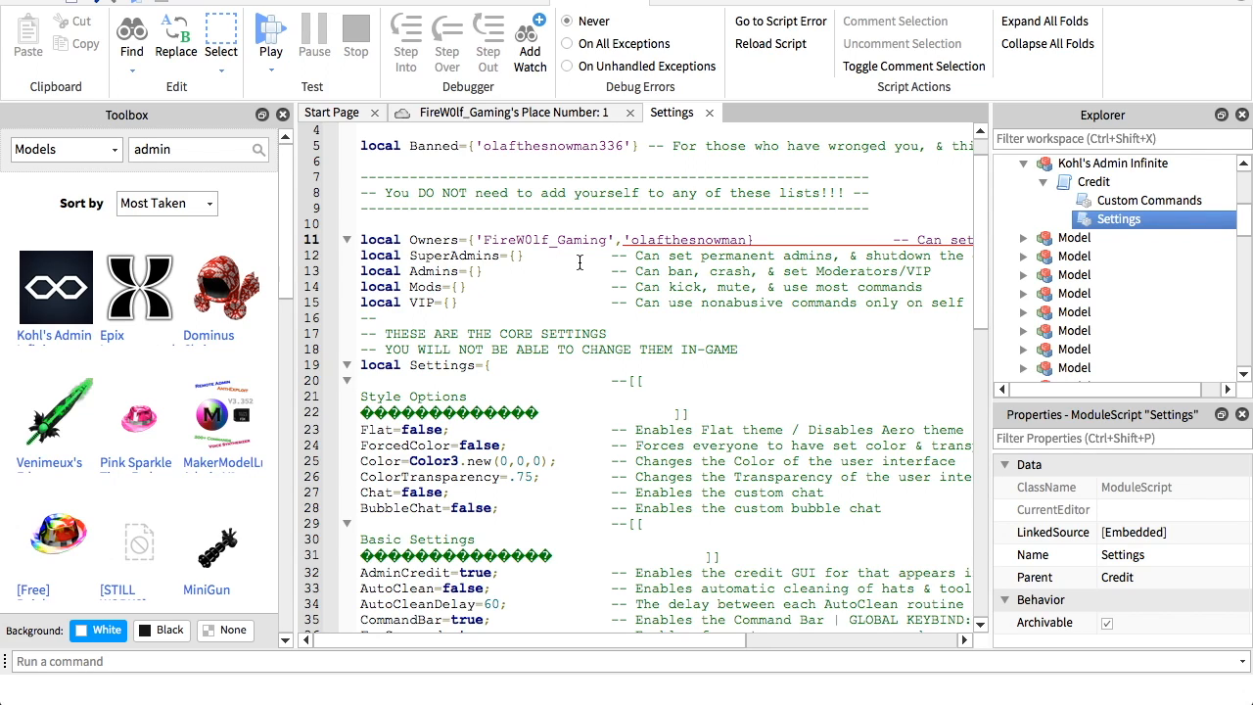
type("1018'")
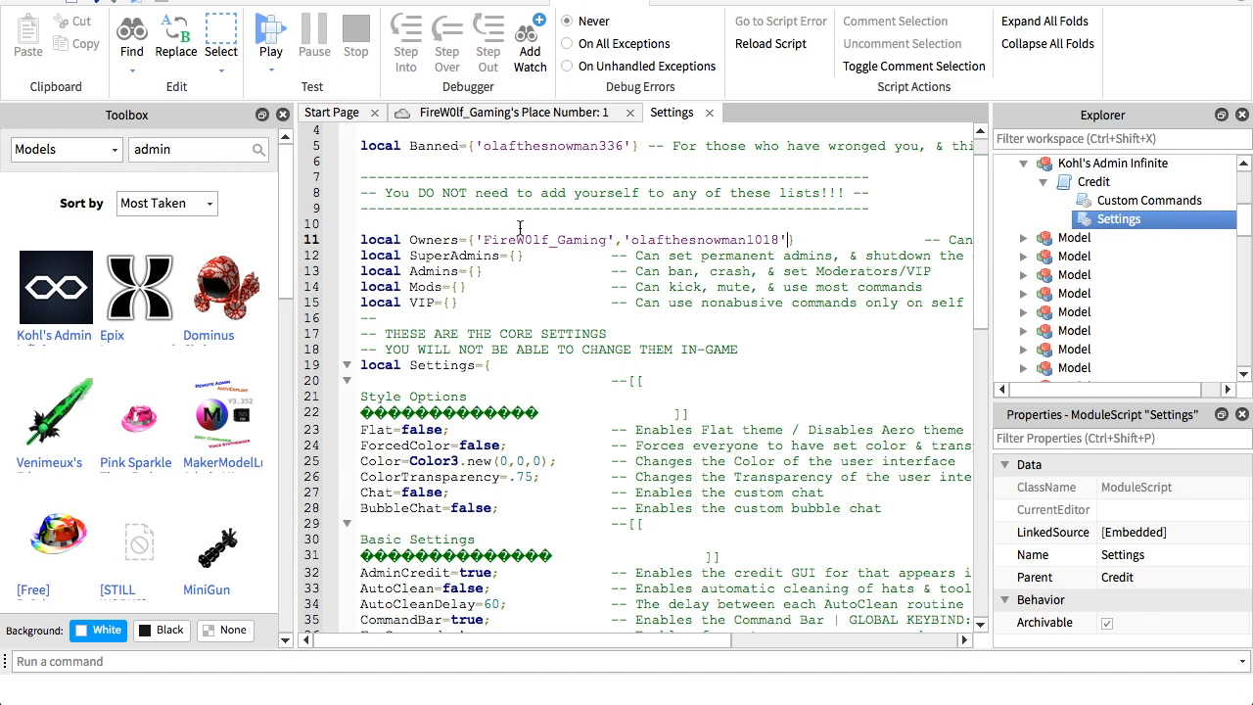
mouse_move(718, 230)
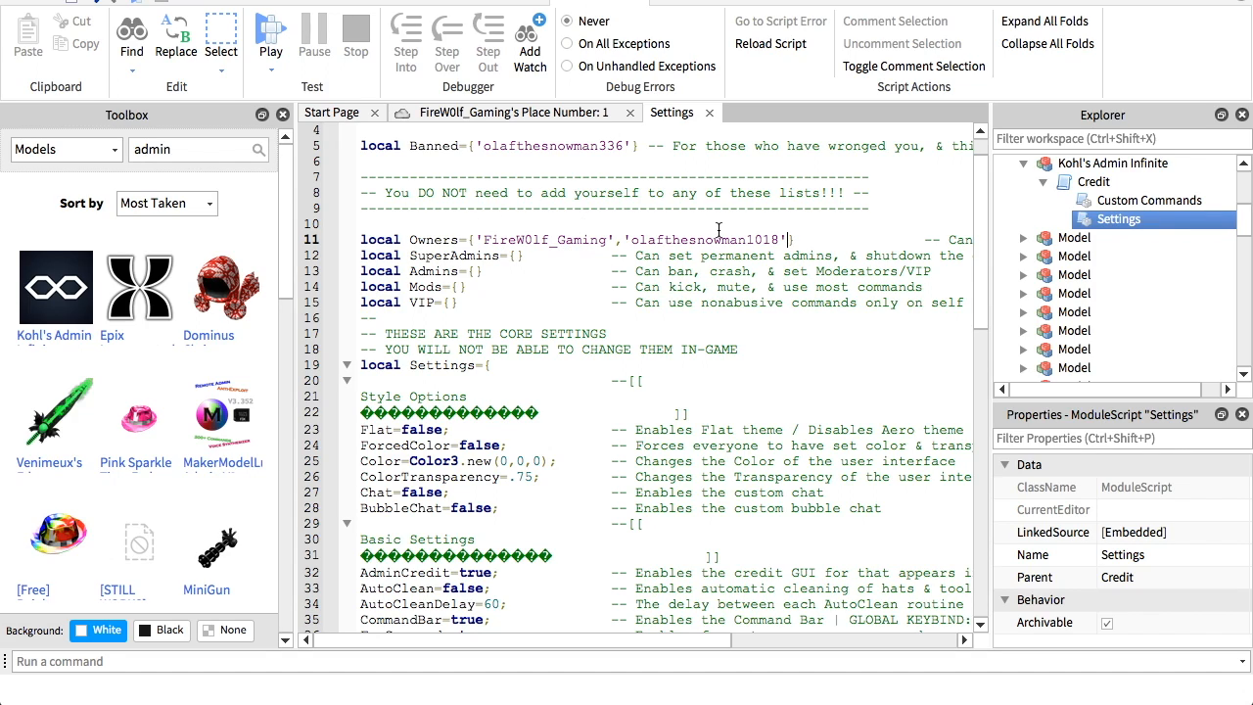
mouse_move(513, 223)
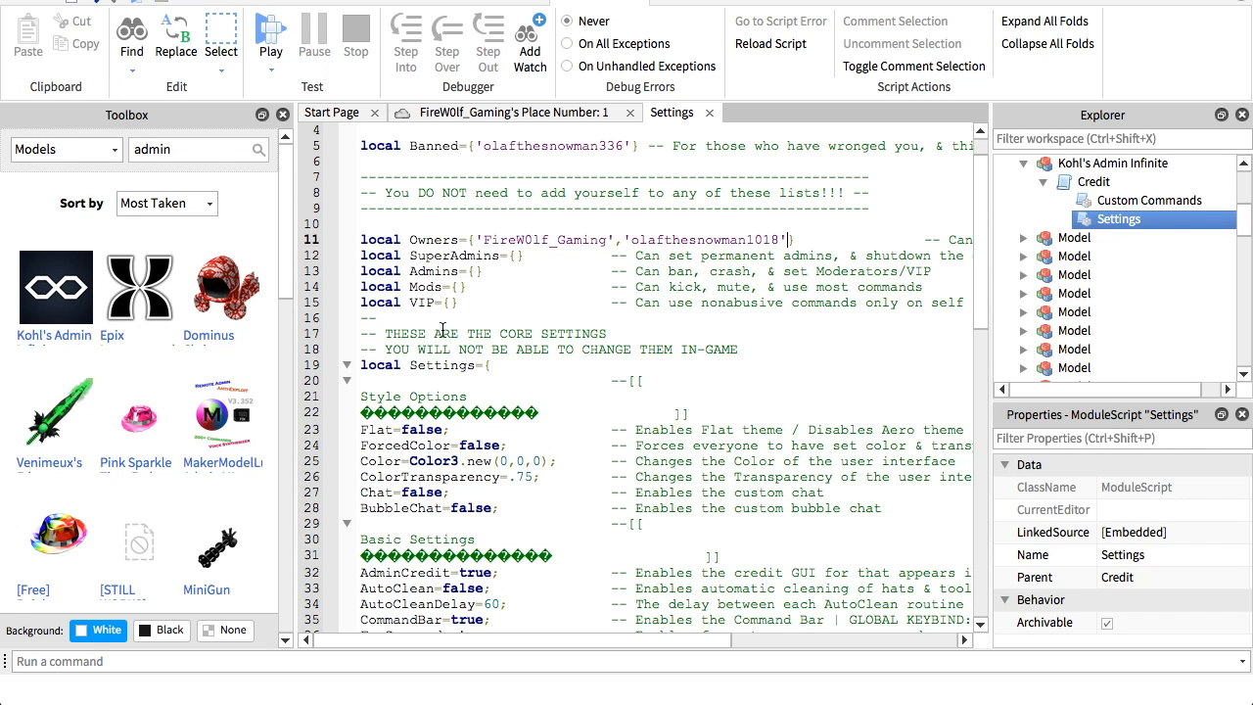
mouse_move(712, 112)
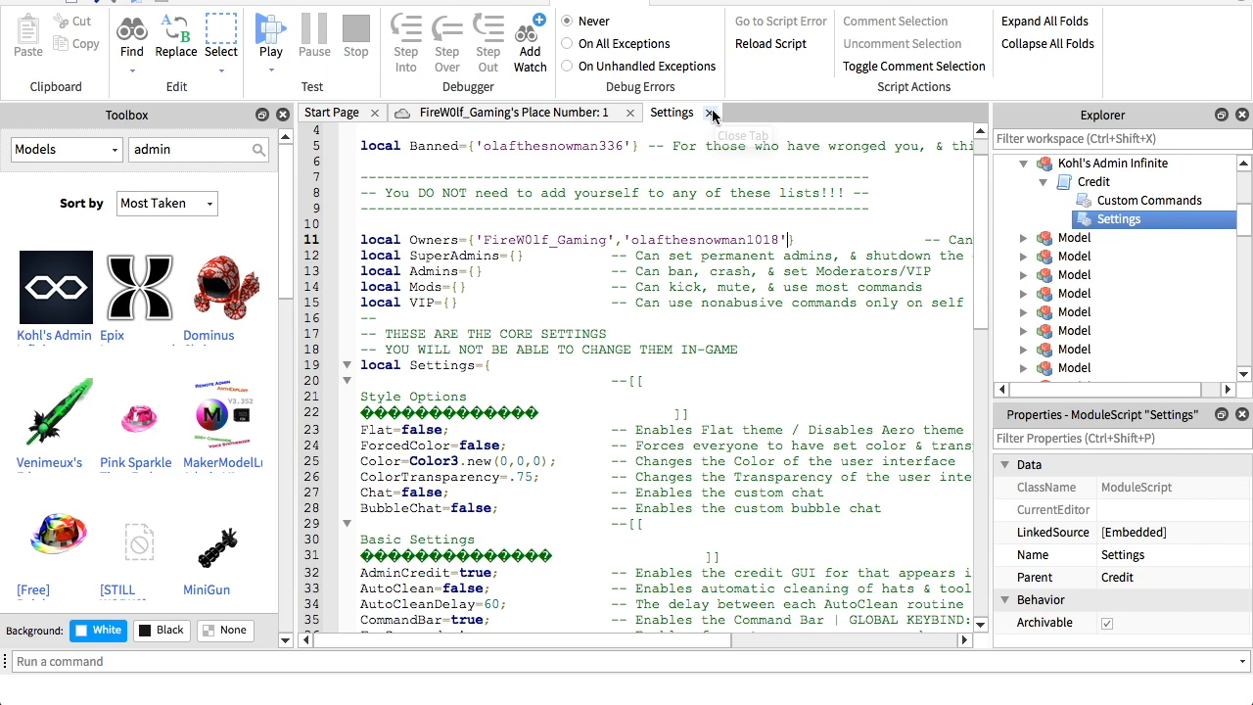
Close the Settings script and publish over the existing city place.
left_click(713, 111)
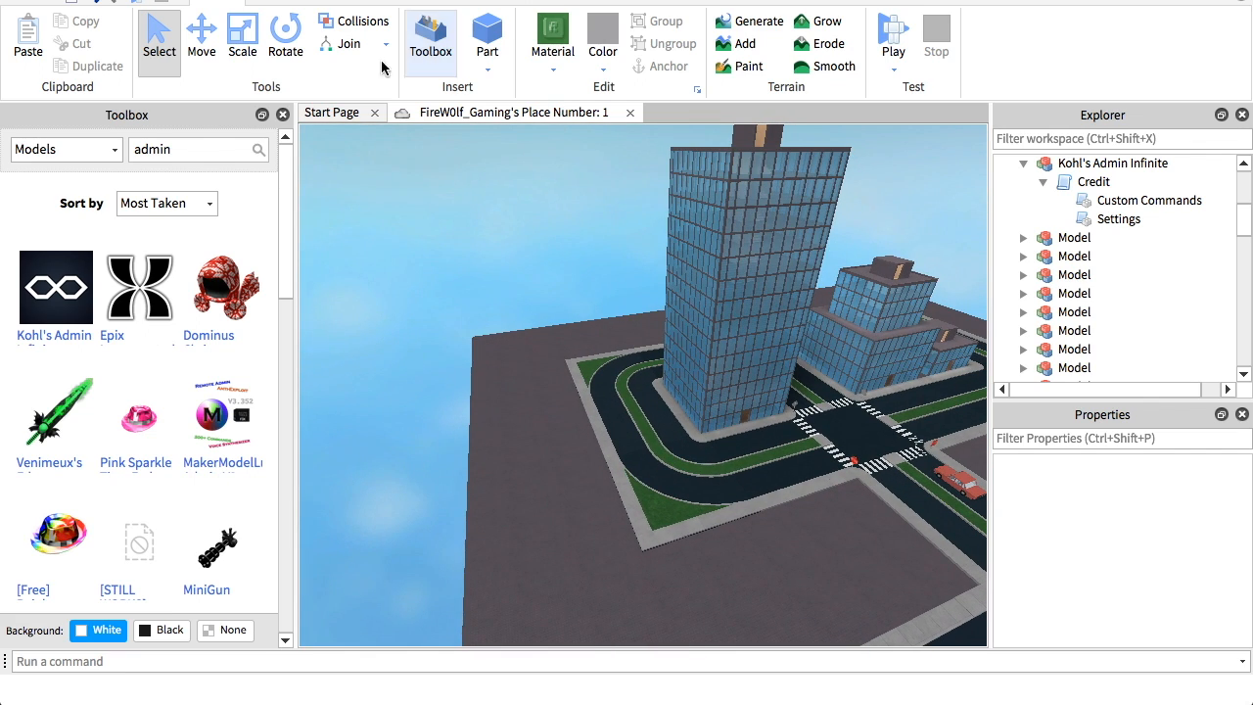
left_click(19, 10)
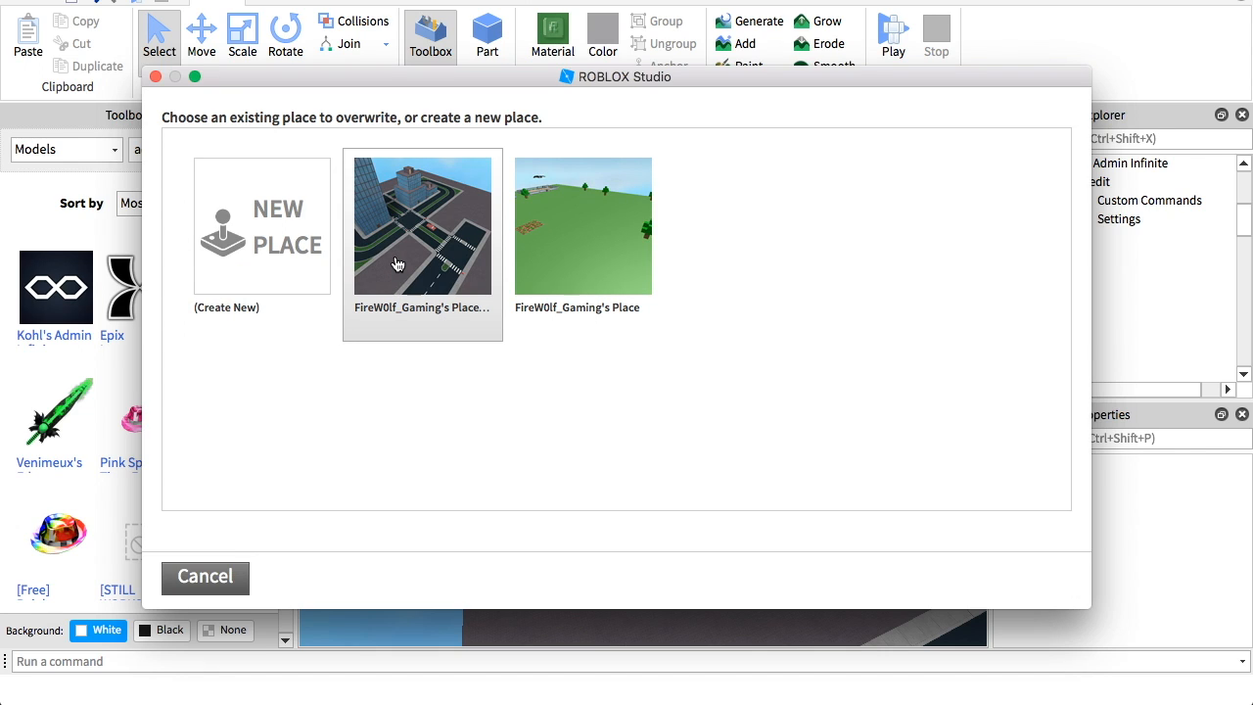
left_click(422, 226)
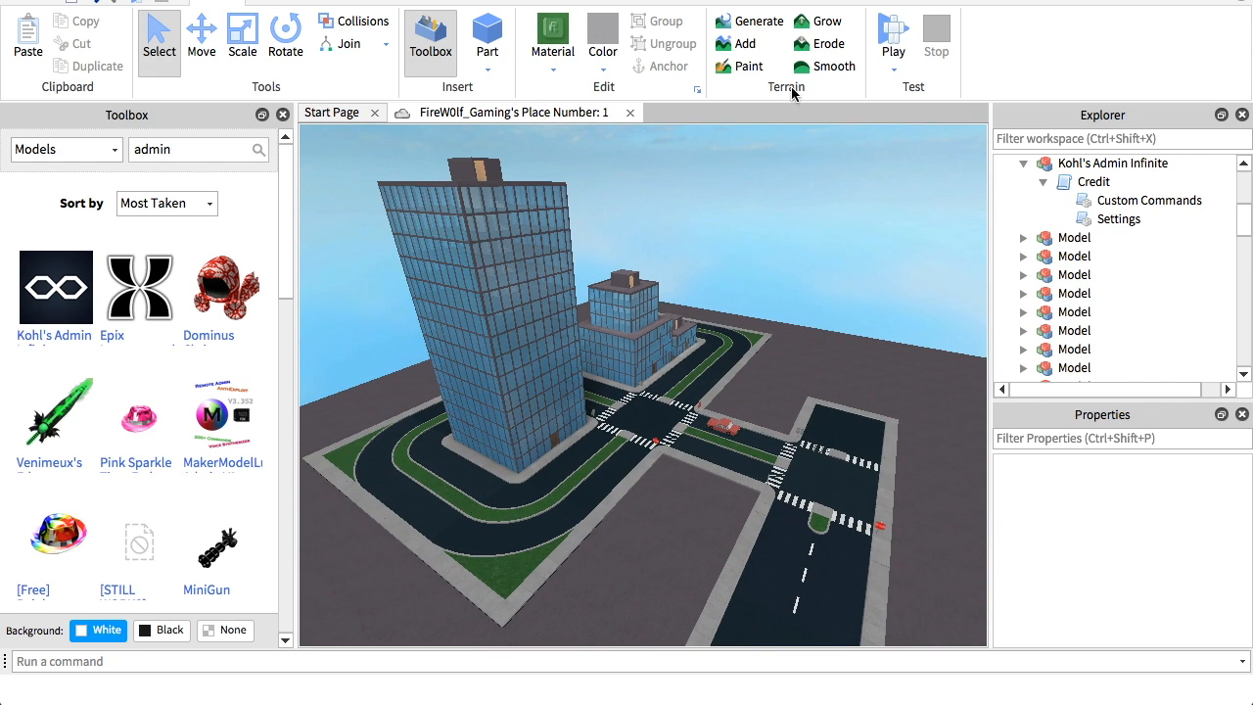
mouse_move(836, 219)
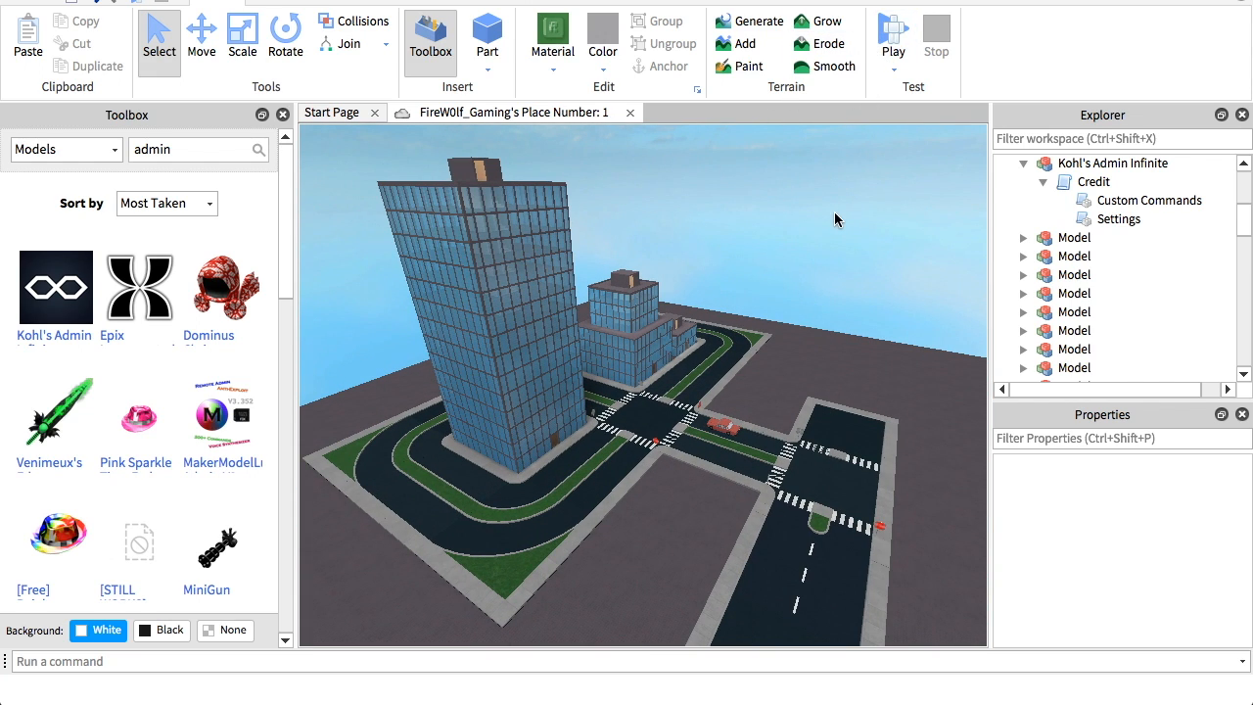
mouse_move(812, 126)
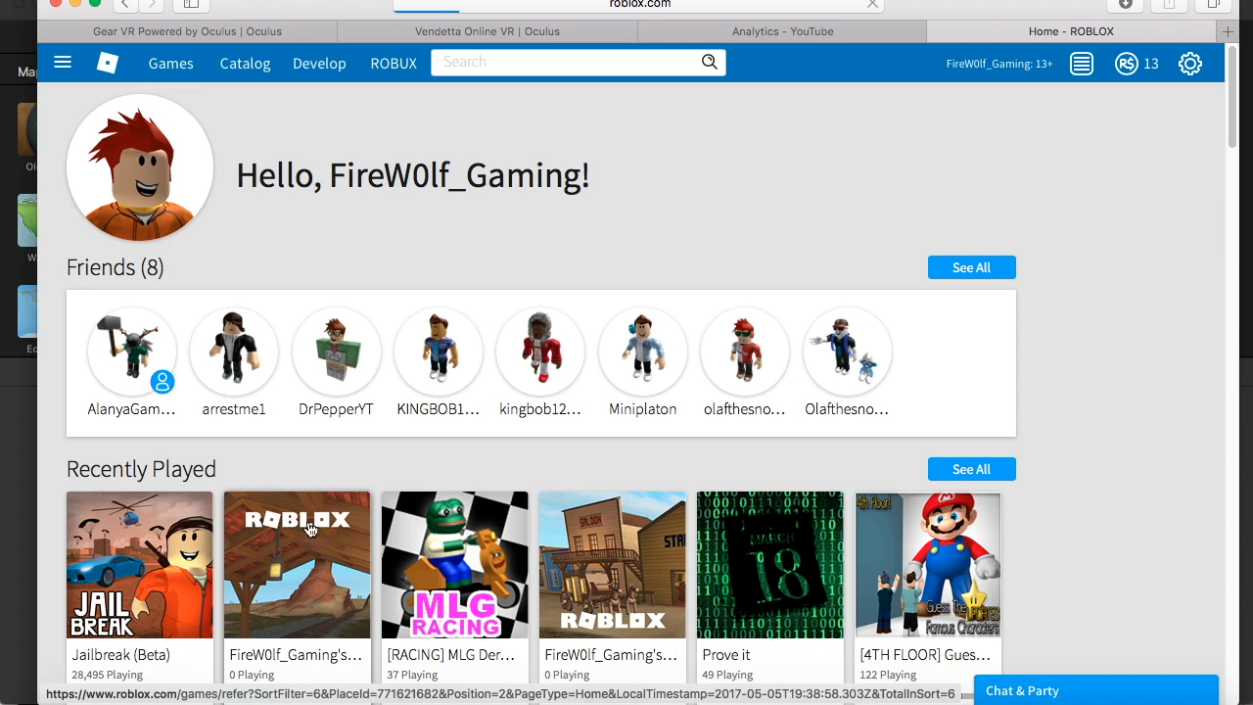
Open the city place from Recently Played and start playing it.
left_click(295, 565)
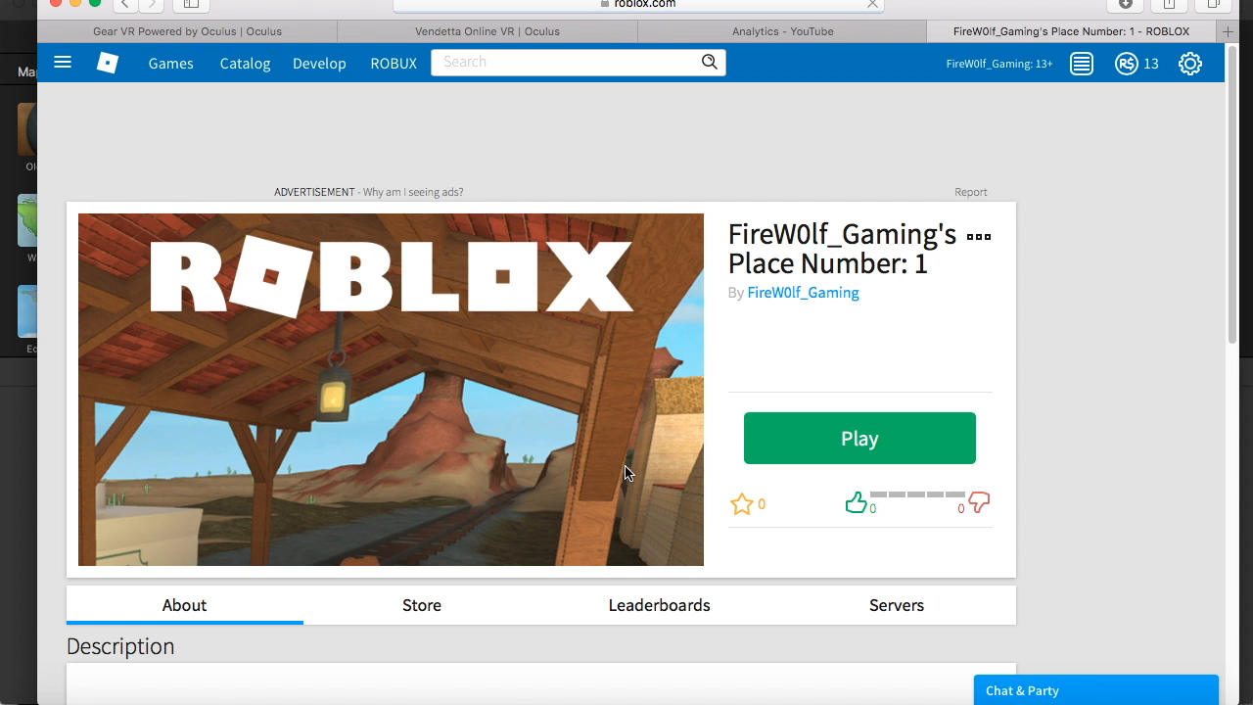
left_click(858, 438)
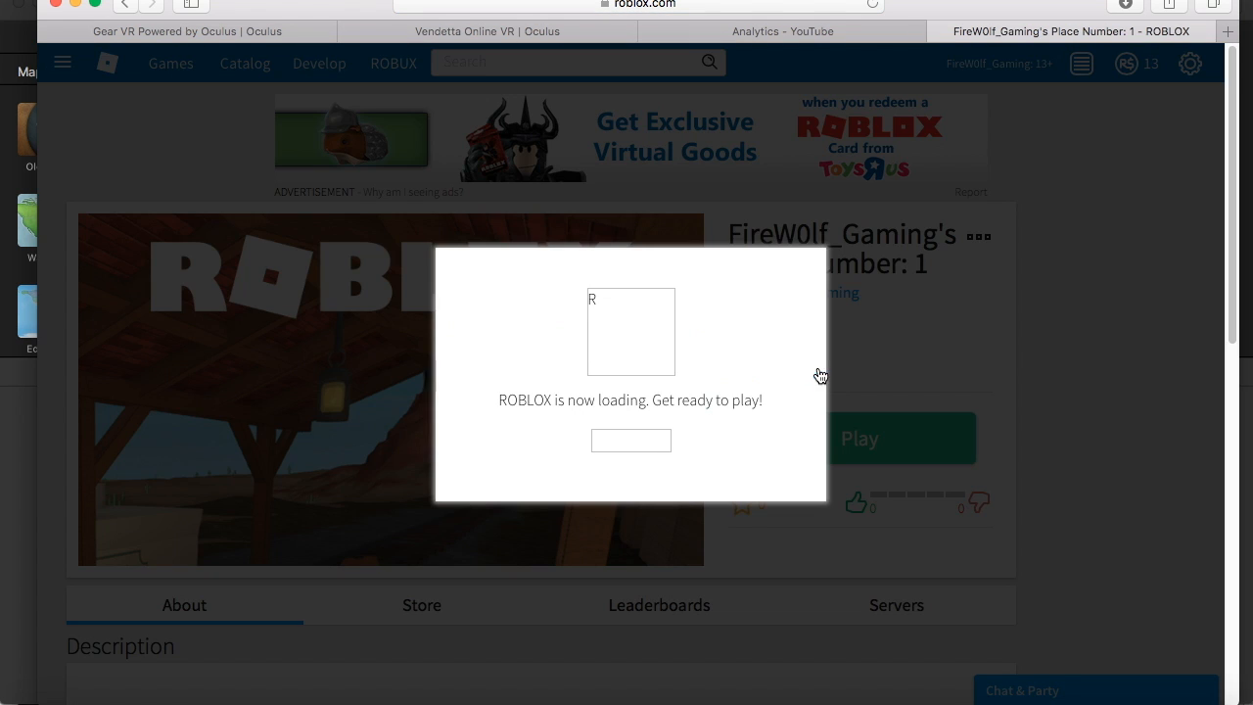
mouse_move(819, 389)
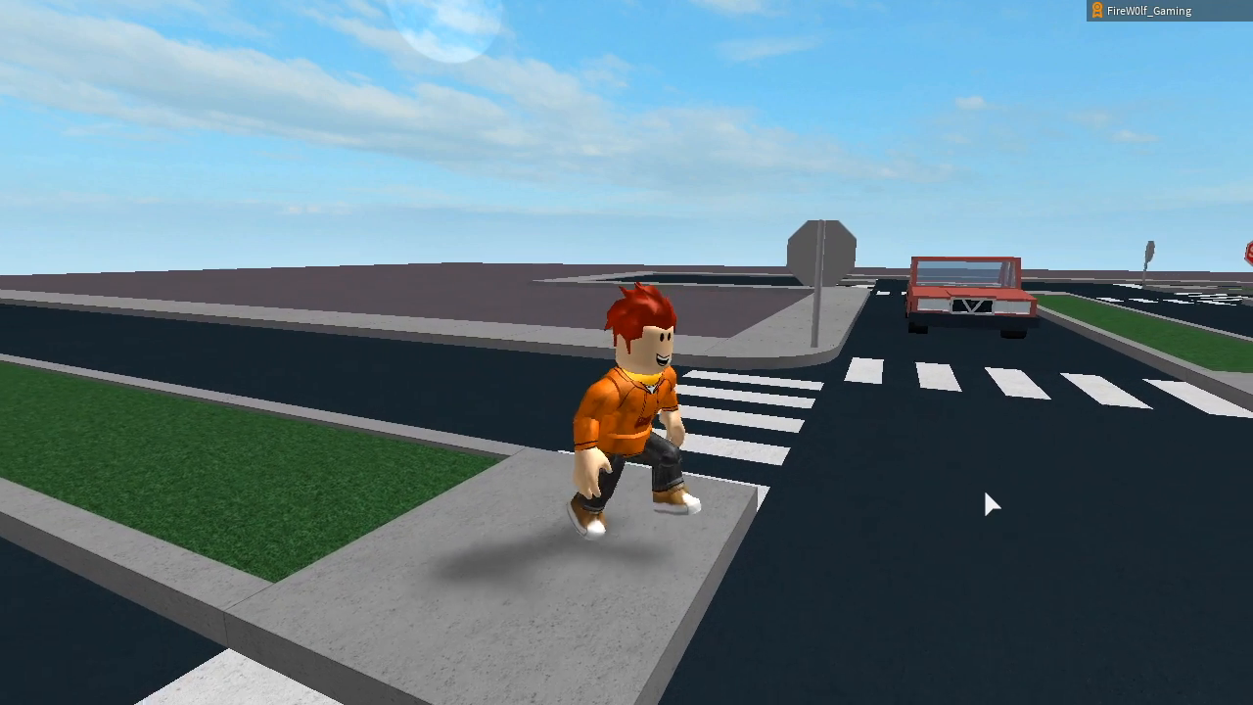
Send the cmds chat command to show the Kohl's Admin Commands list.
key("/")
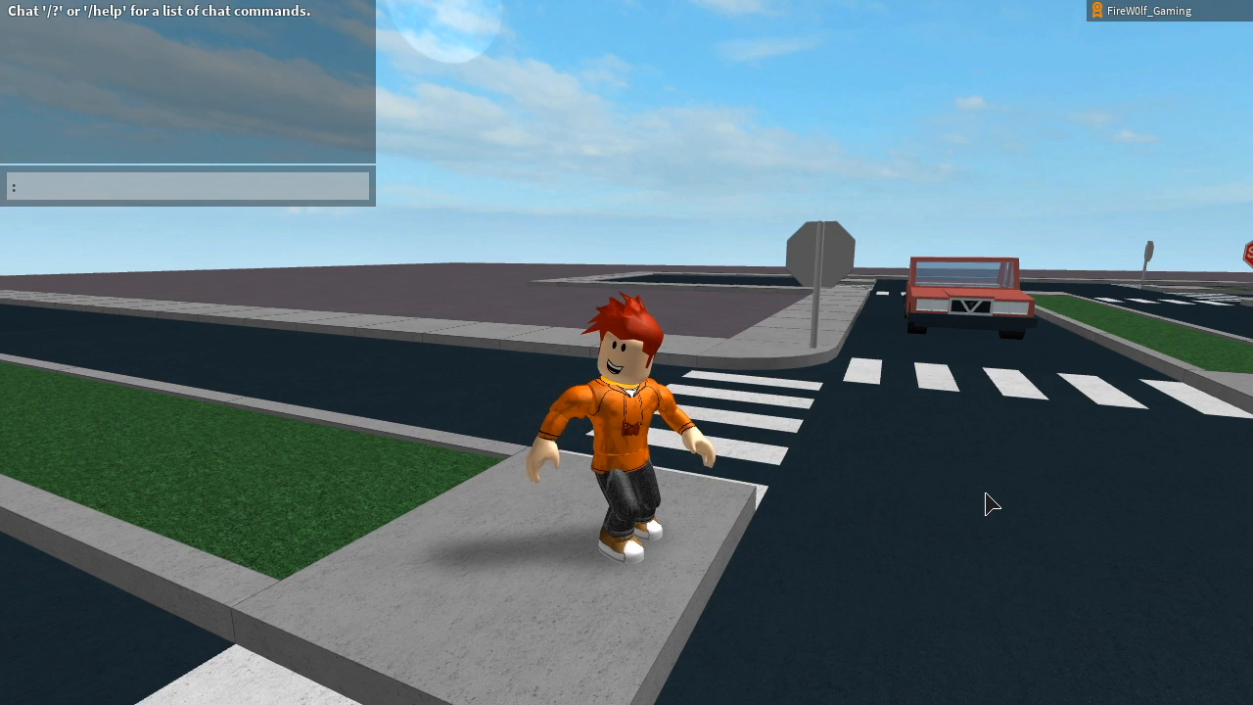
type("cmds")
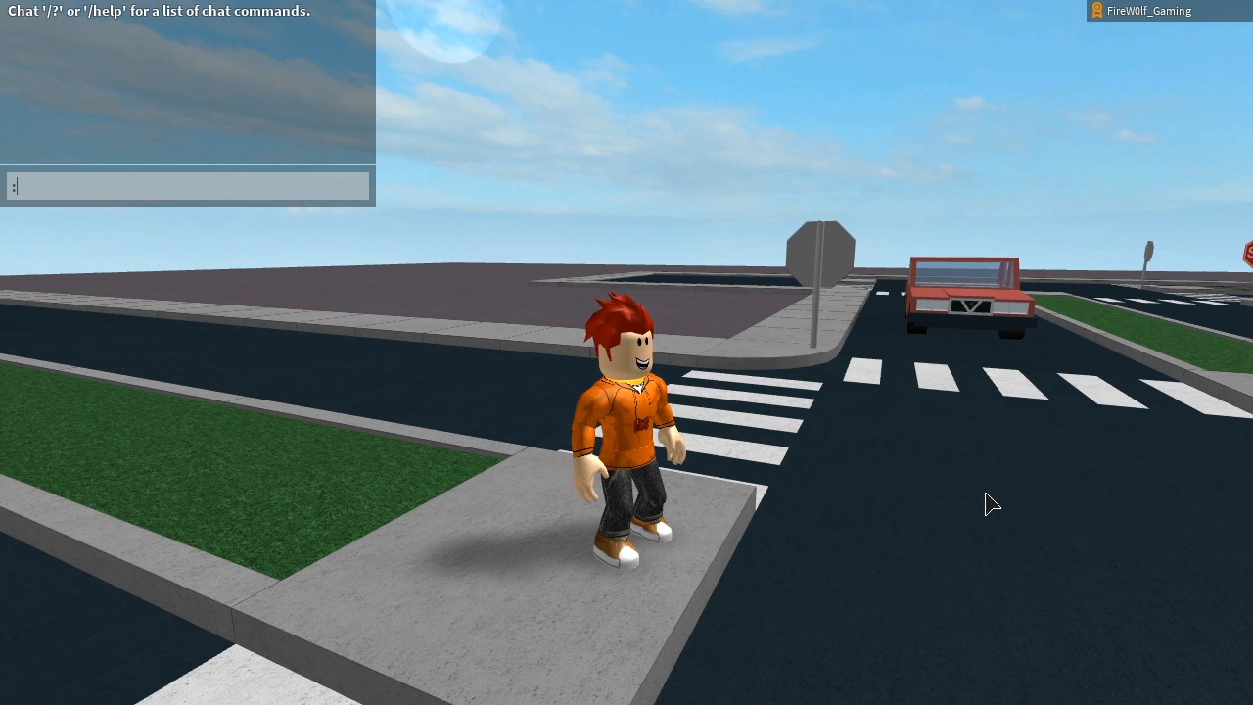
key("Return")
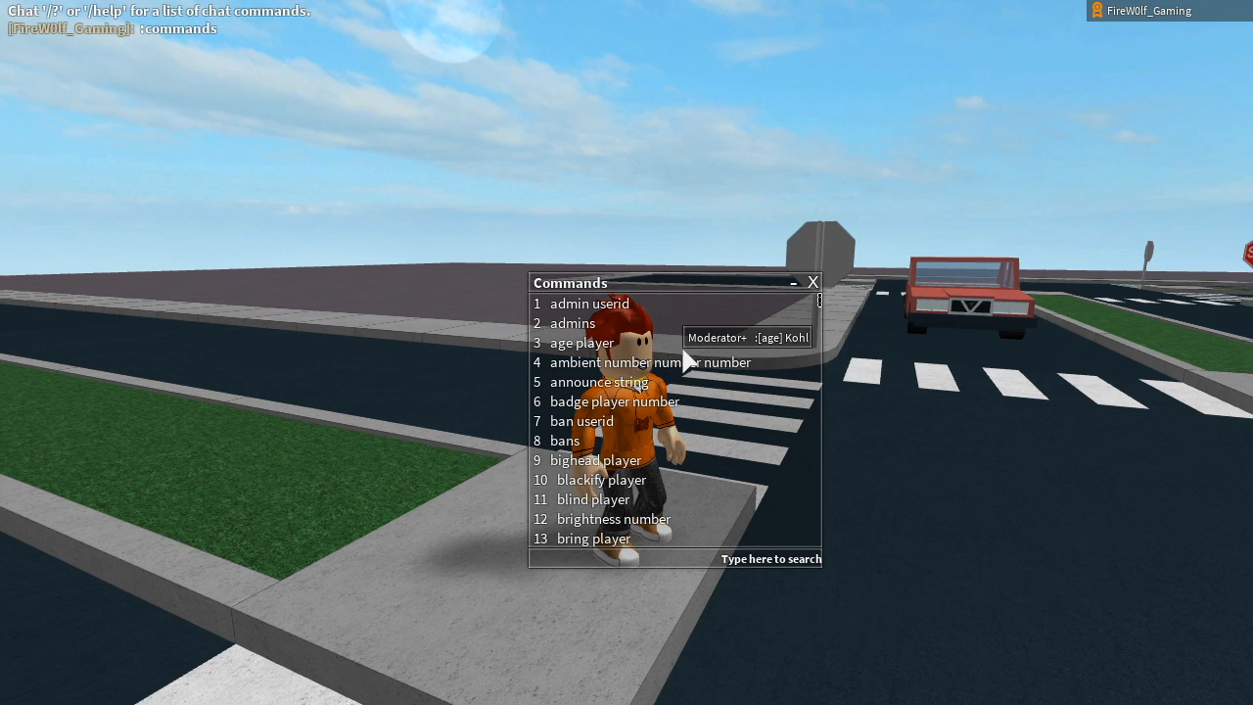
mouse_move(734, 192)
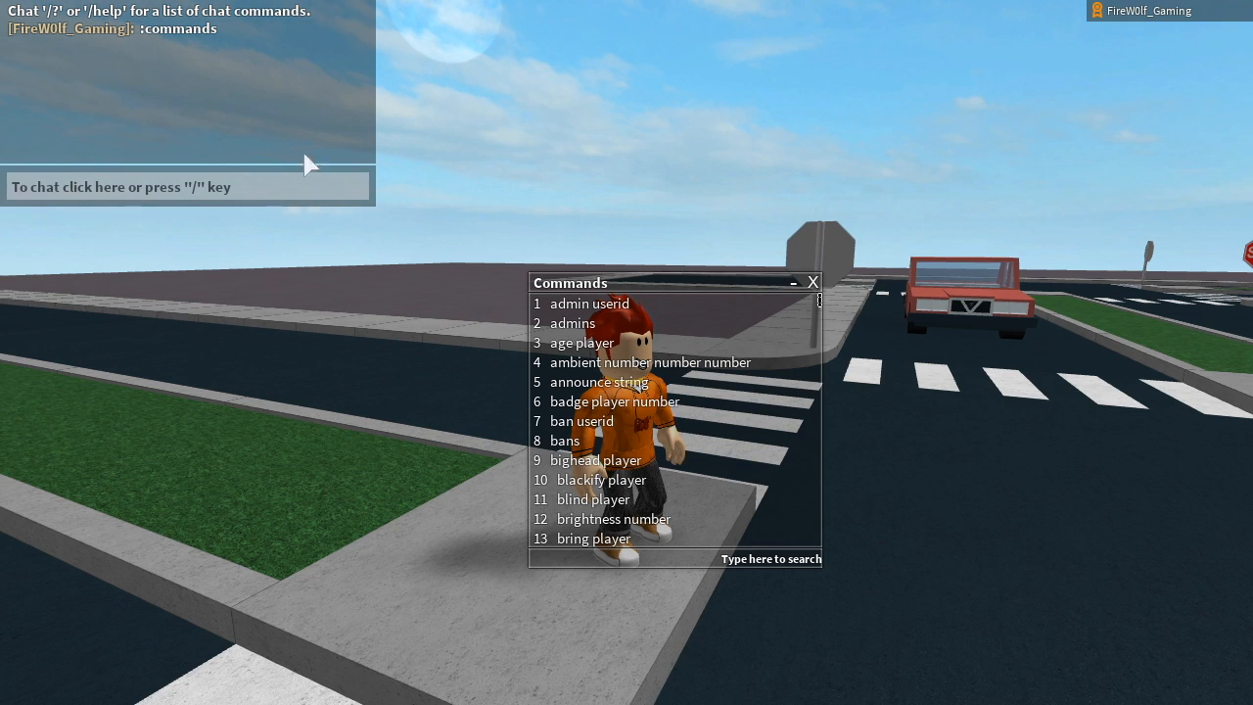
Close the Commands window and start typing a ':' command in chat.
left_click(811, 282)
type("/e")
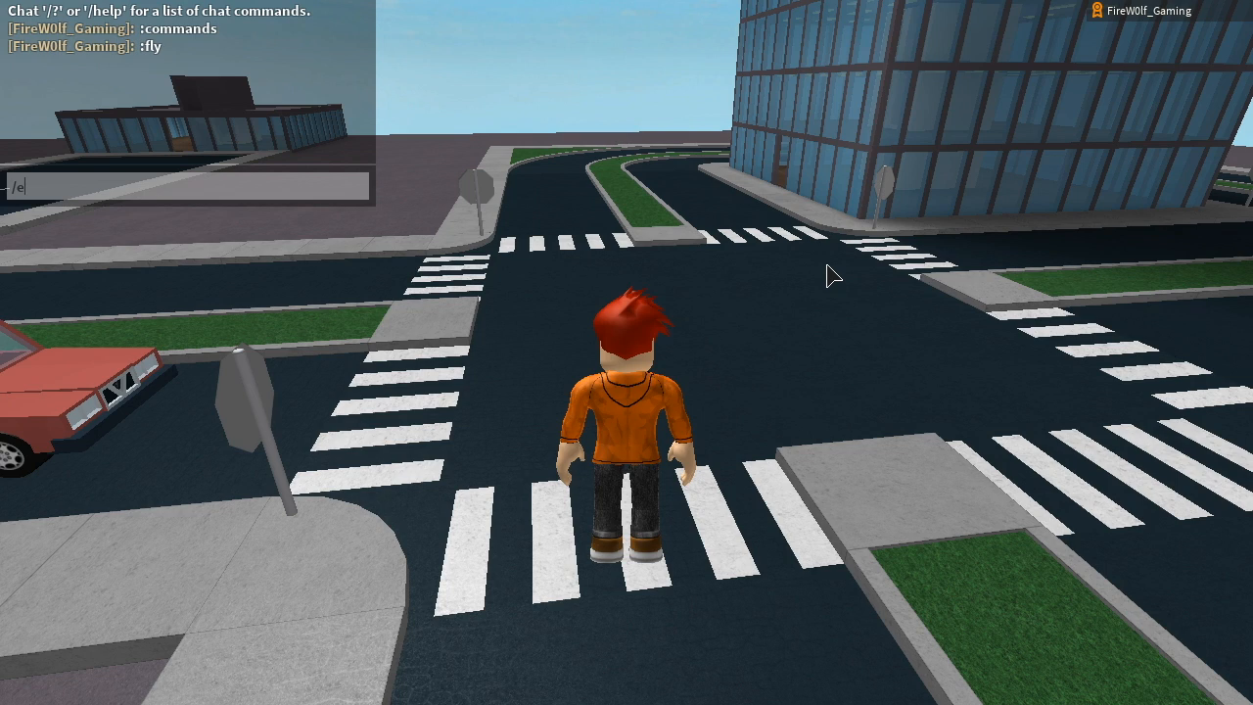
type(":")
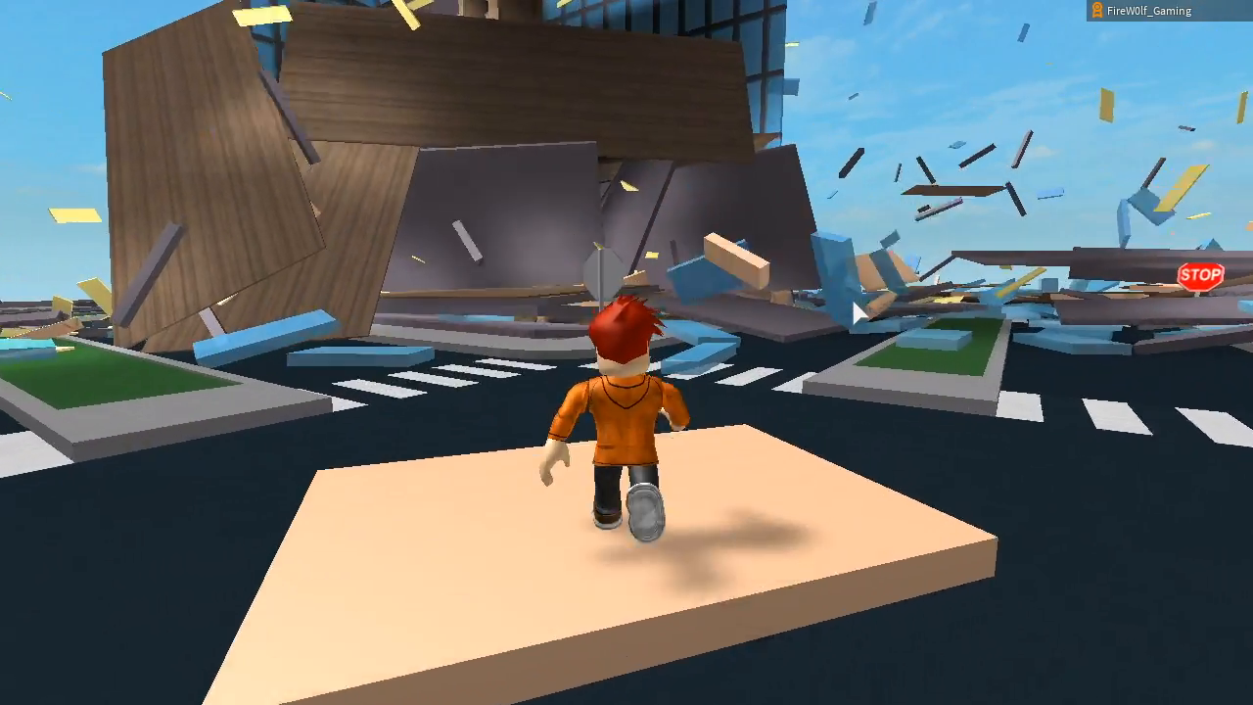
Run the character through the nuked city's debris.
key("w")
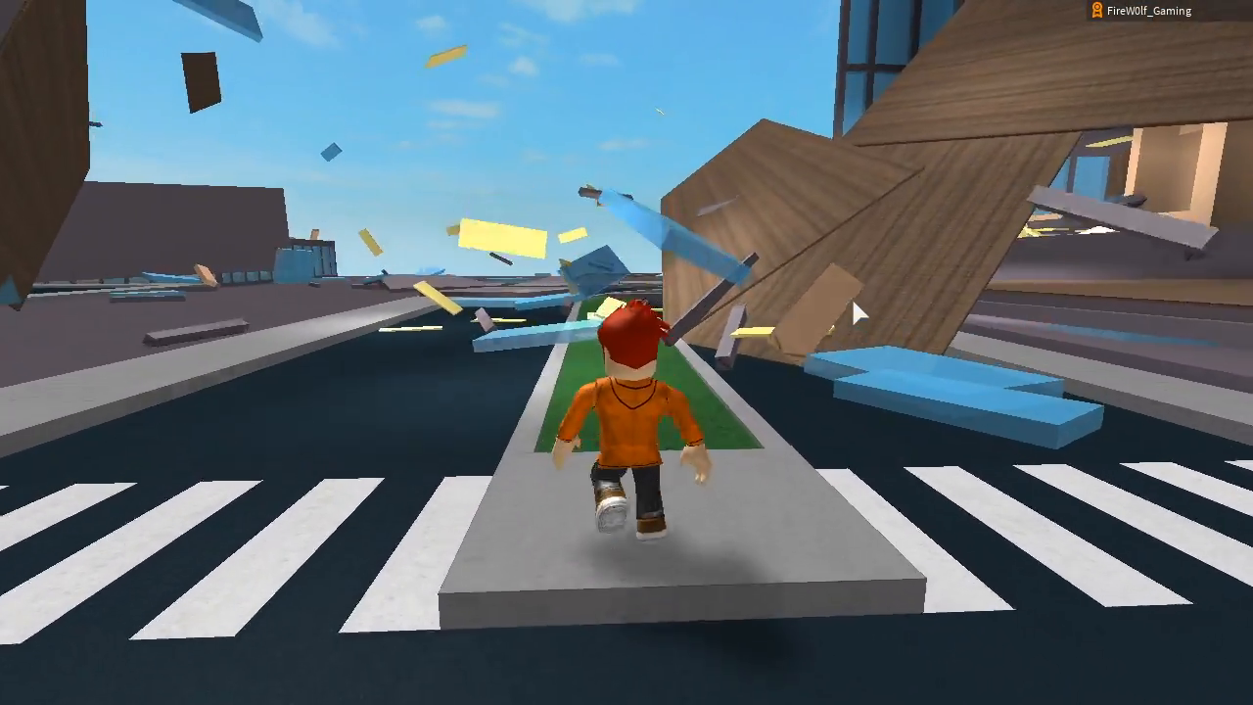